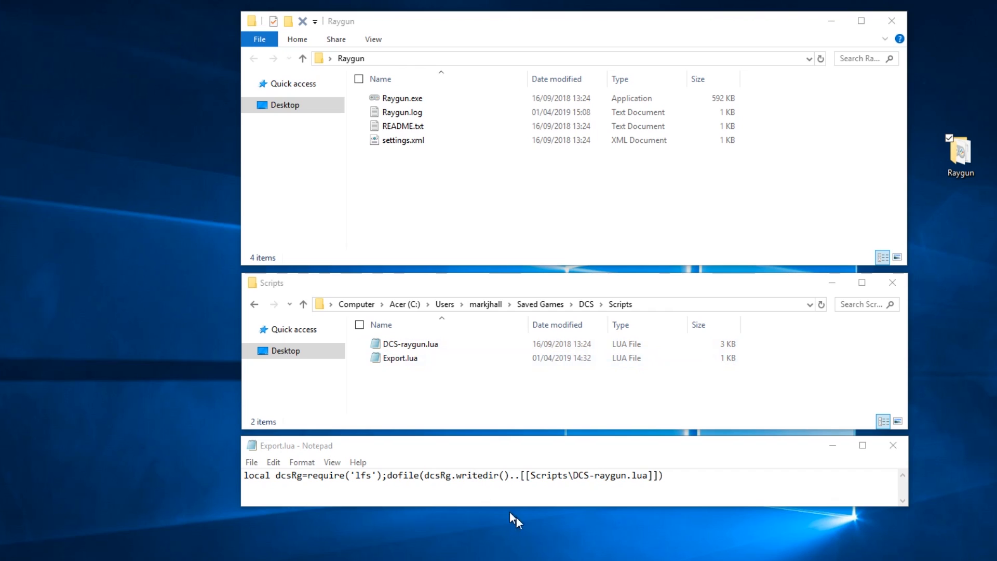
pyautogui.moveTo(948, 205)
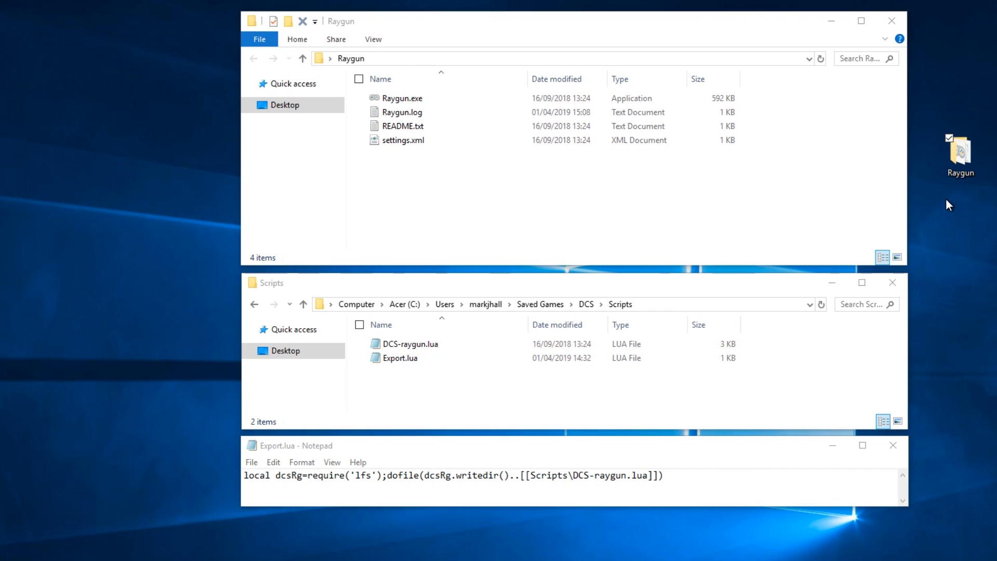
pyautogui.moveTo(945, 216)
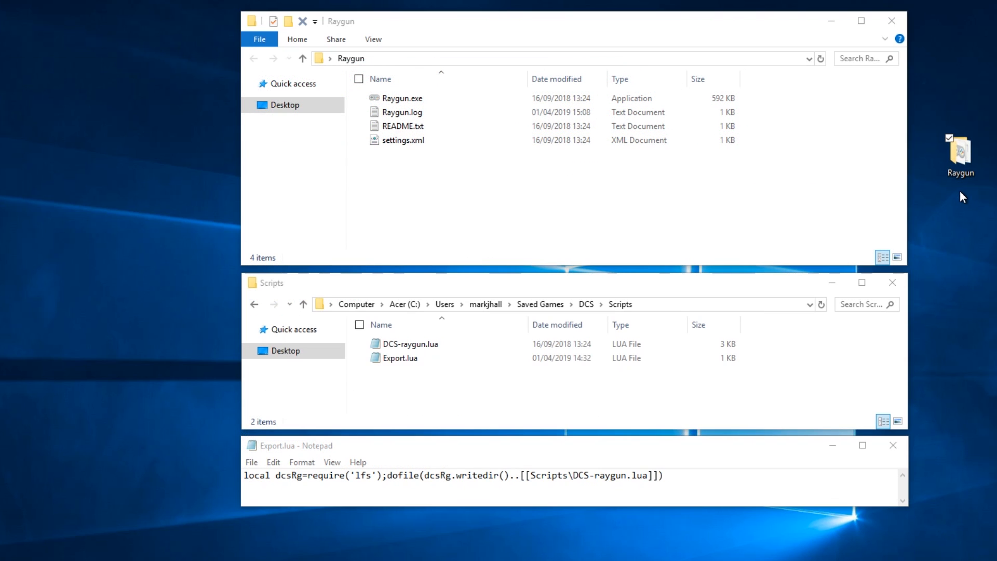
pyautogui.moveTo(971, 201)
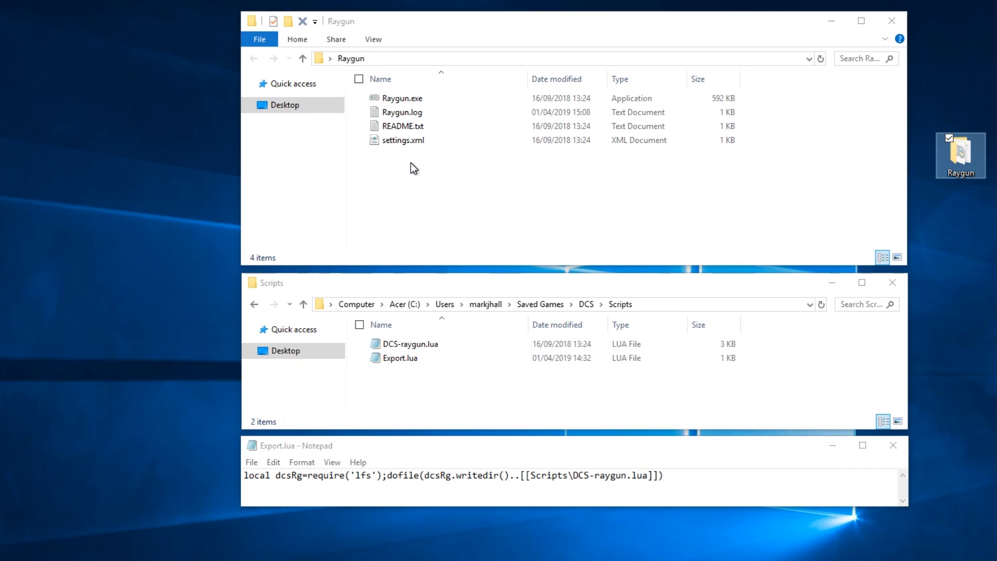
# Point out Raygun.exe, settings.xml, DCS-raygun.lua and Export.lua in the Raygun and Scripts folders
pyautogui.click(401, 98)
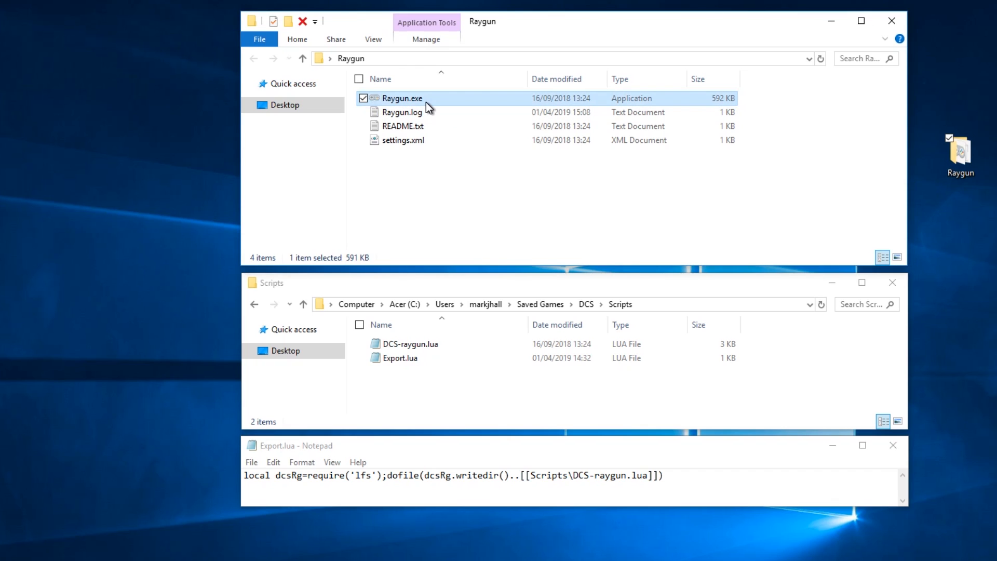
pyautogui.click(403, 140)
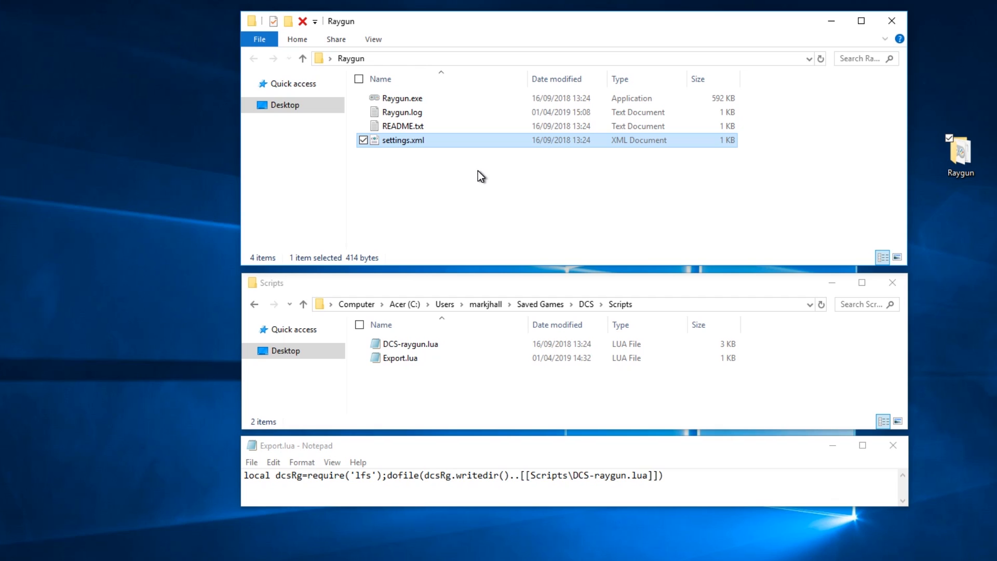
pyautogui.moveTo(451, 100)
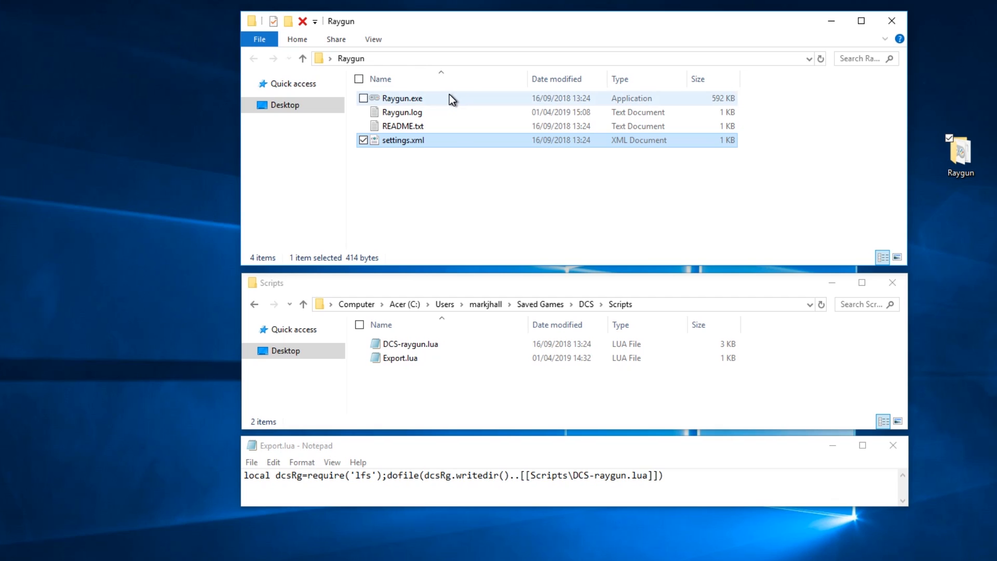
pyautogui.moveTo(423, 99)
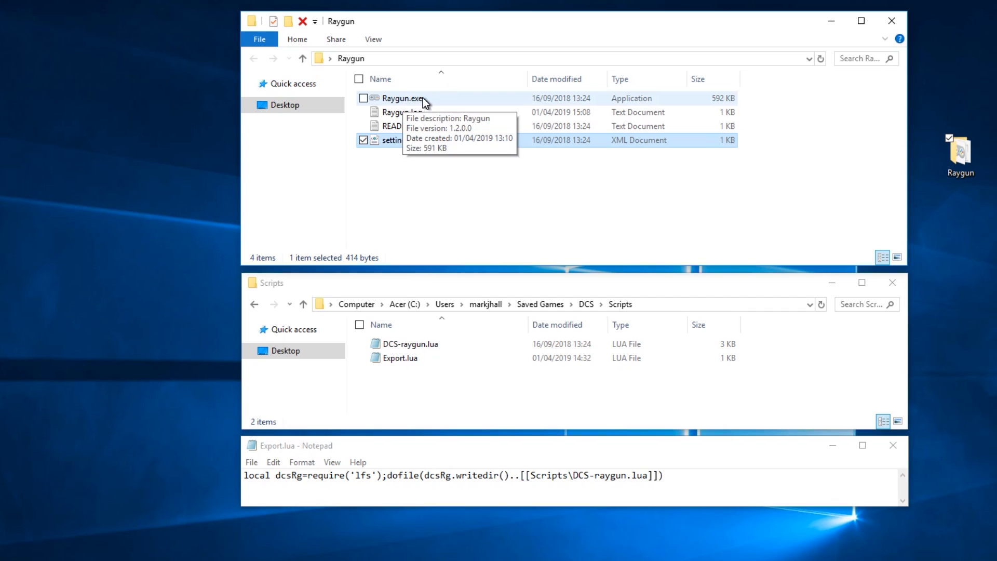
pyautogui.moveTo(435, 101)
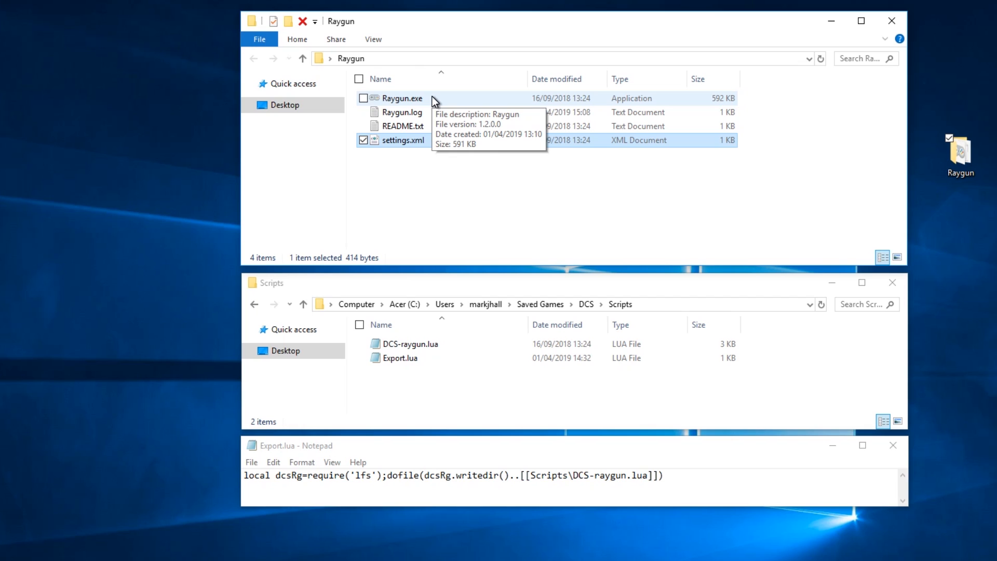
pyautogui.moveTo(430, 105)
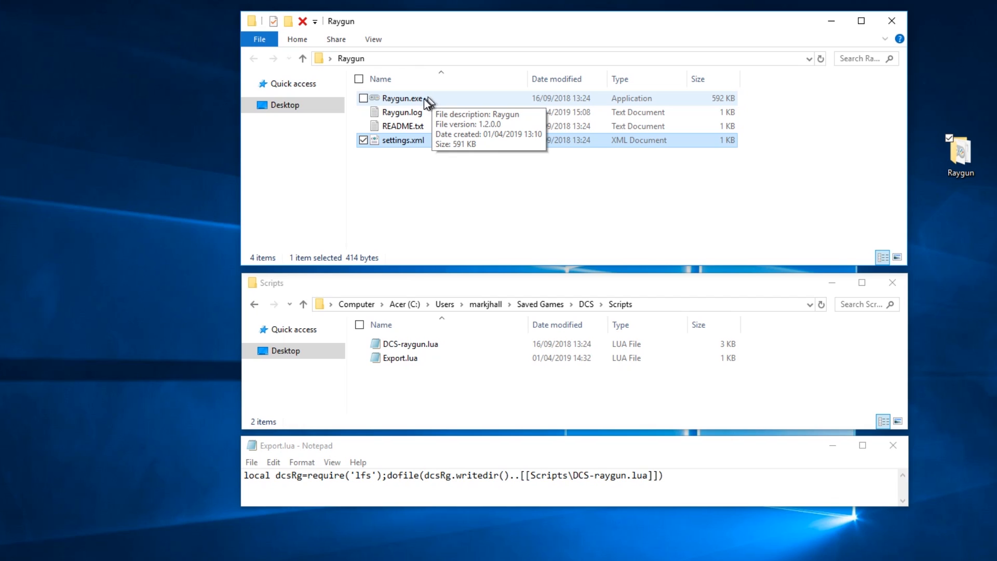
pyautogui.moveTo(404, 126)
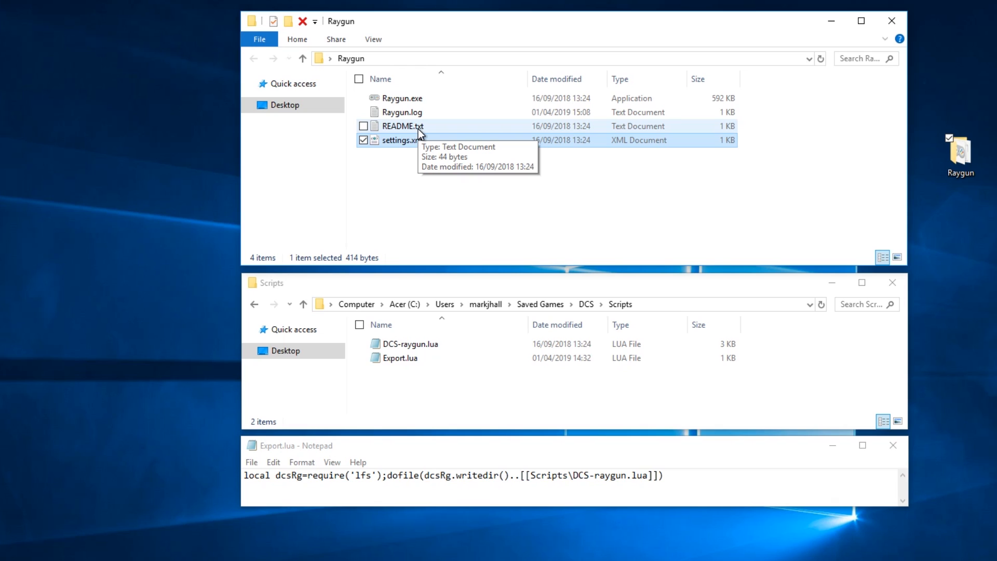
pyautogui.moveTo(573, 247)
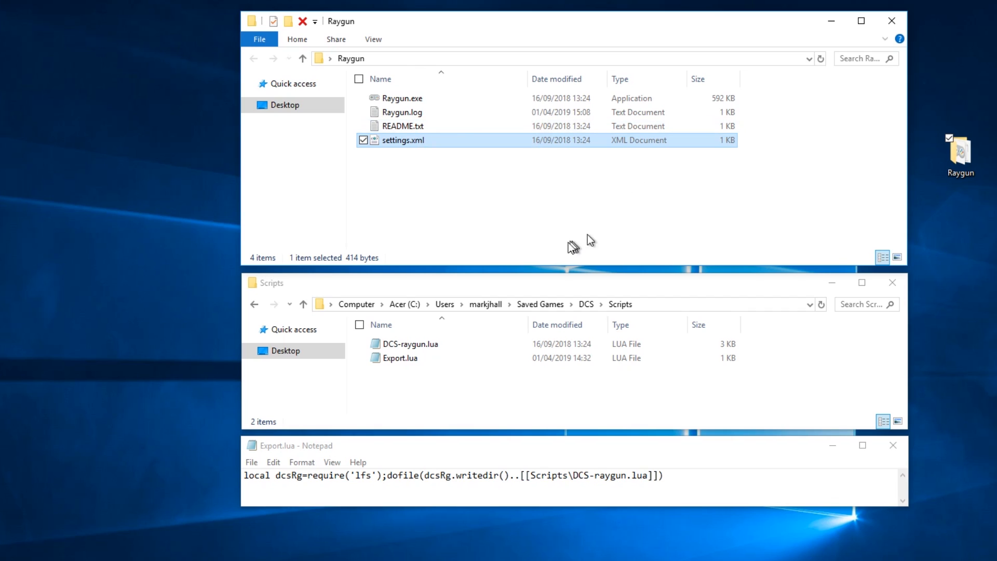
pyautogui.moveTo(360, 316)
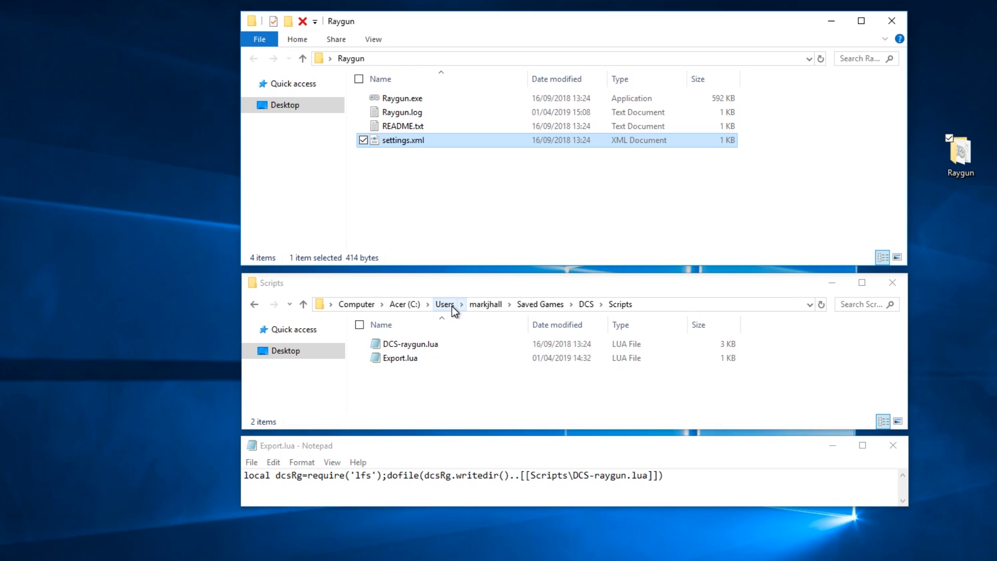
pyautogui.moveTo(486, 304)
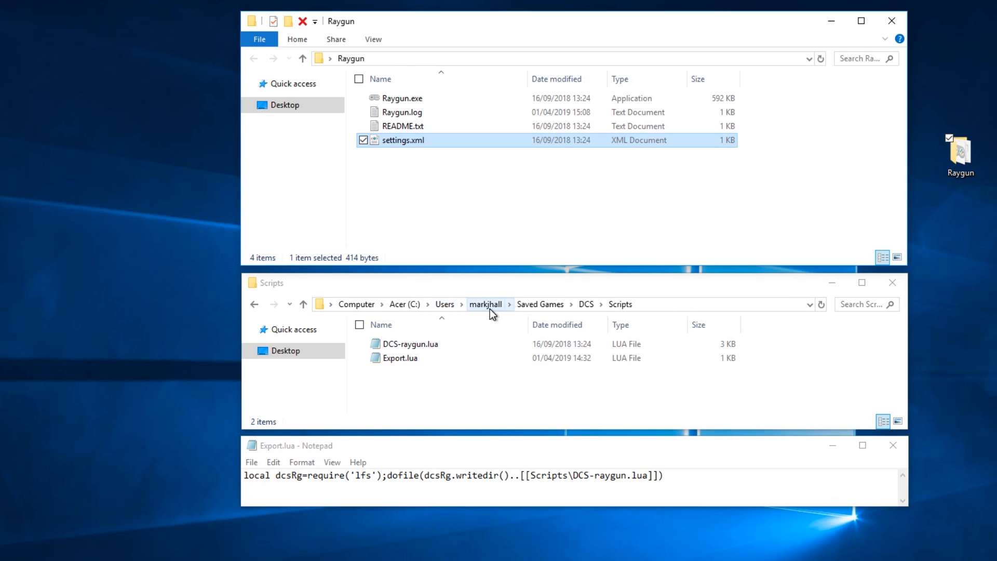
pyautogui.moveTo(541, 304)
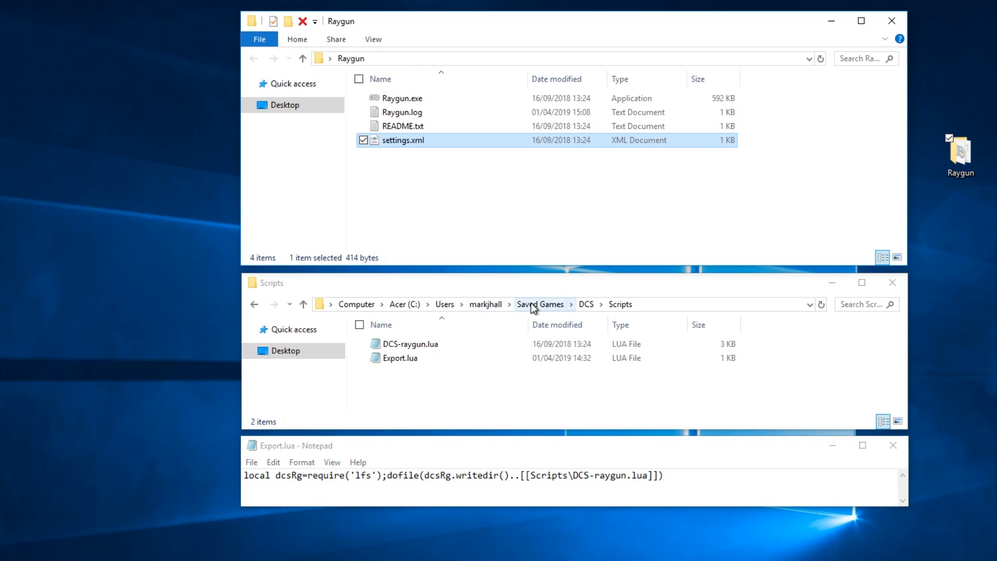
pyautogui.moveTo(586, 305)
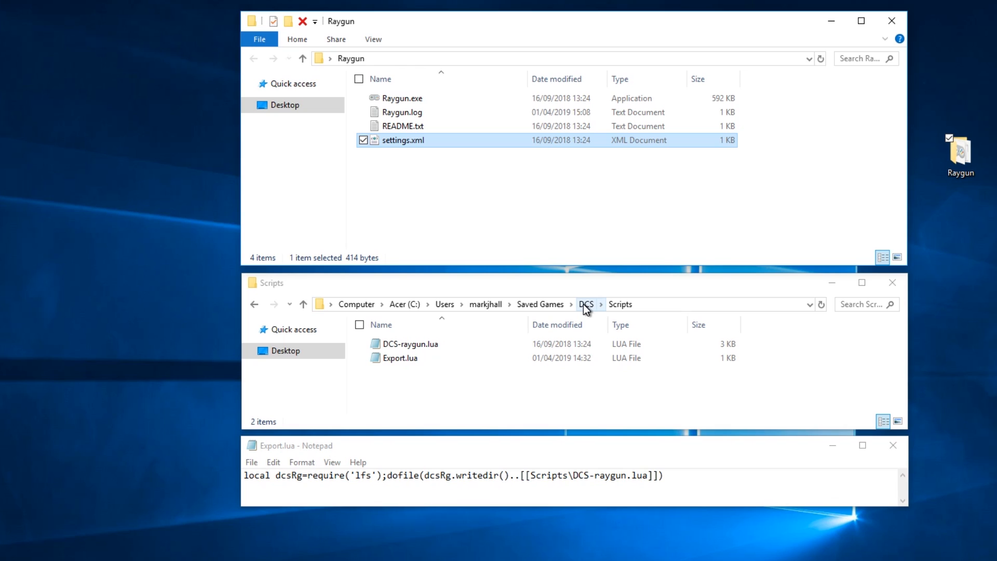
pyautogui.moveTo(620, 309)
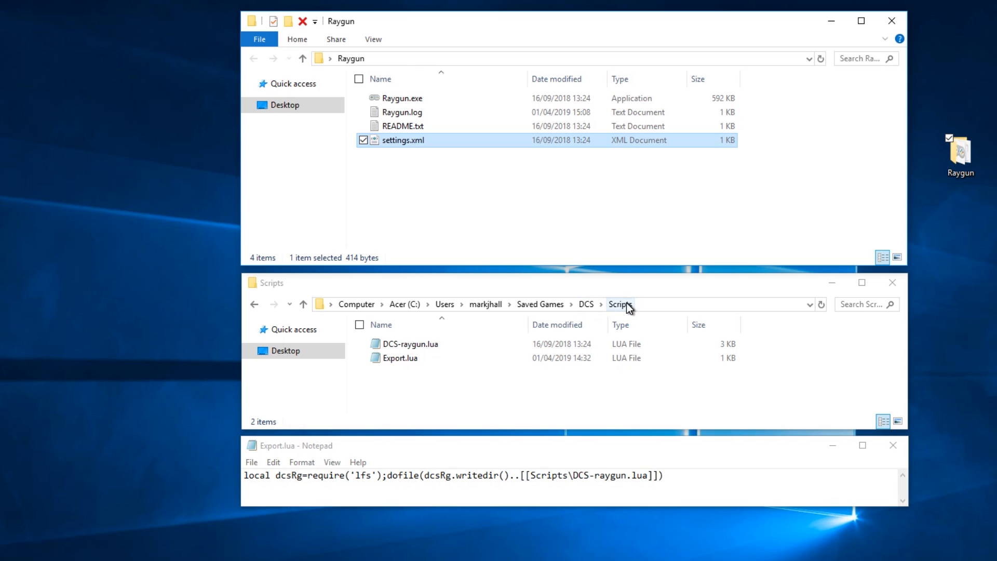
pyautogui.moveTo(489, 398)
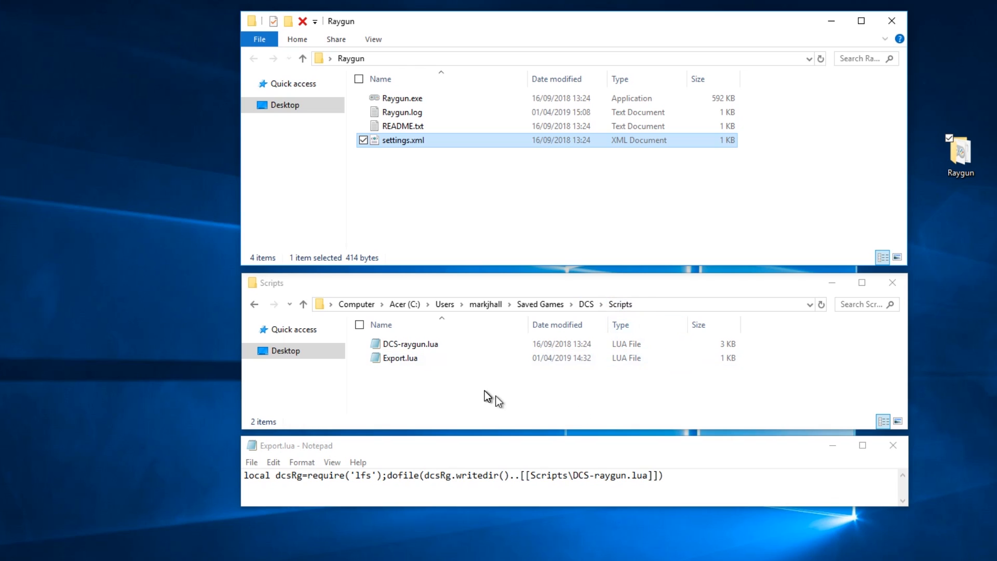
pyautogui.moveTo(457, 388)
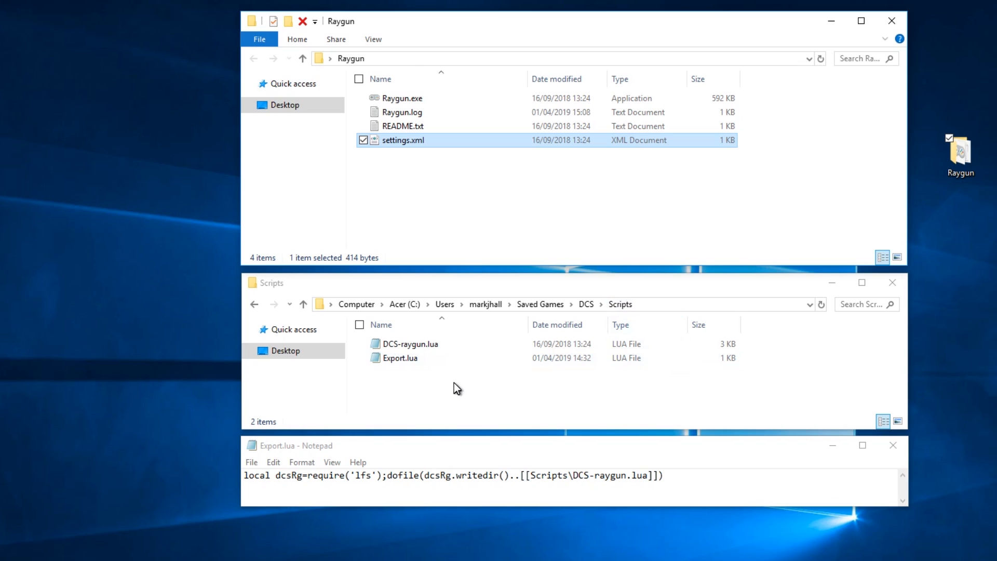
pyautogui.click(410, 344)
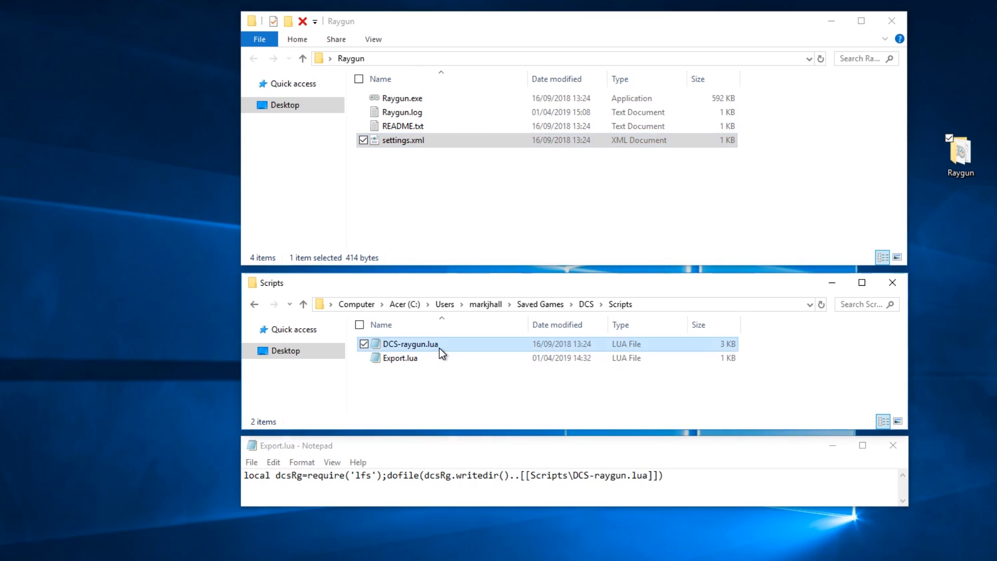
pyautogui.click(411, 344)
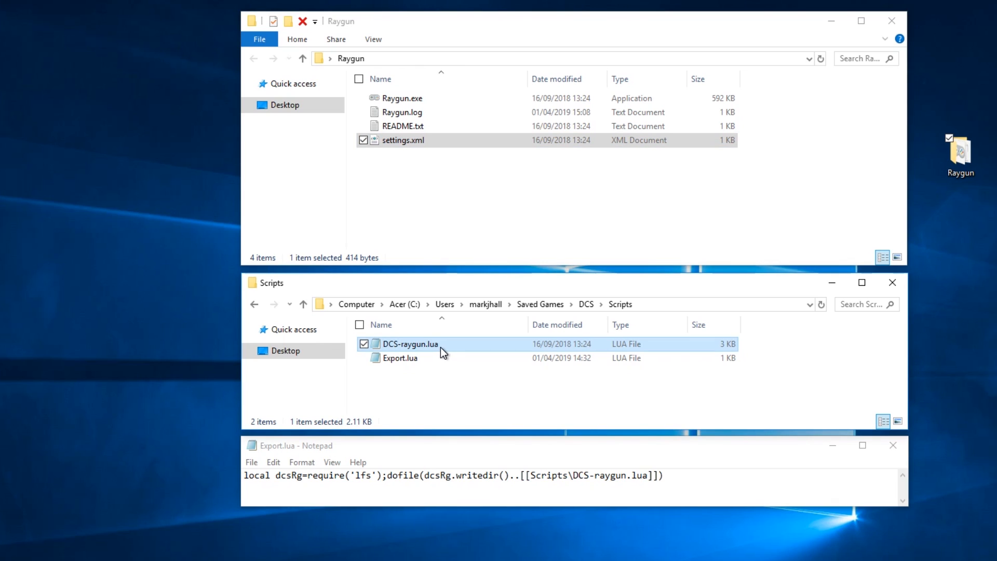
pyautogui.moveTo(459, 348)
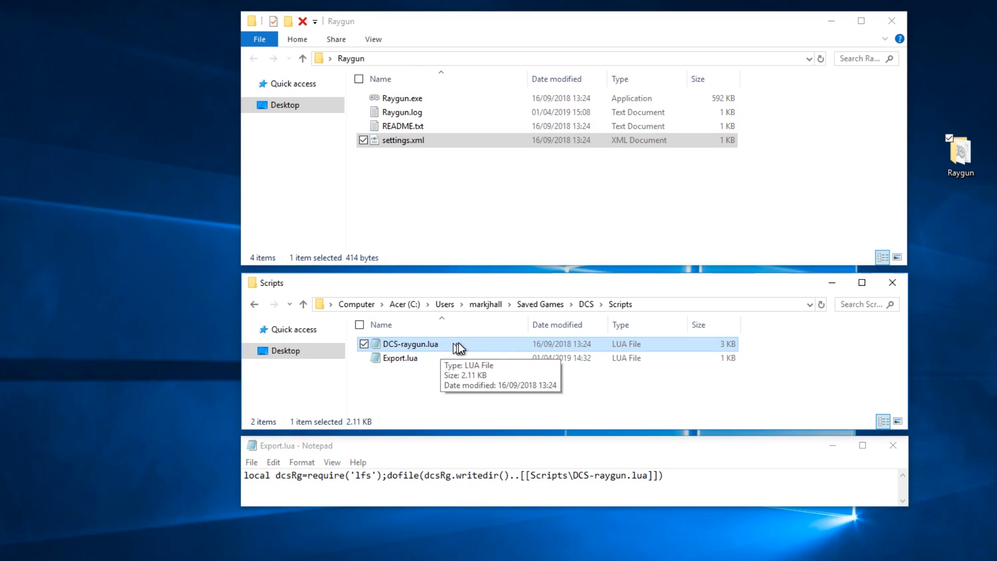
pyautogui.moveTo(464, 363)
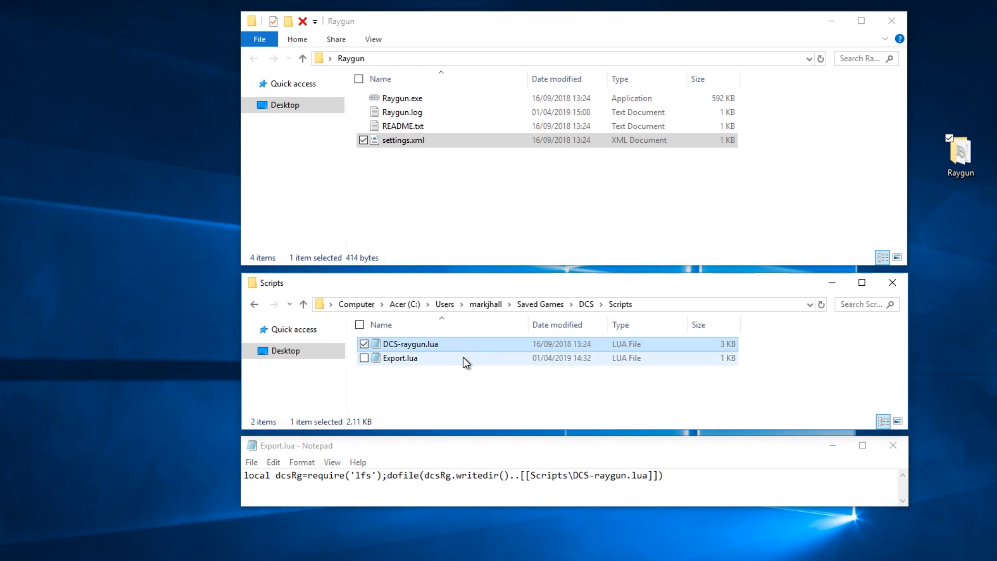
pyautogui.moveTo(464, 360)
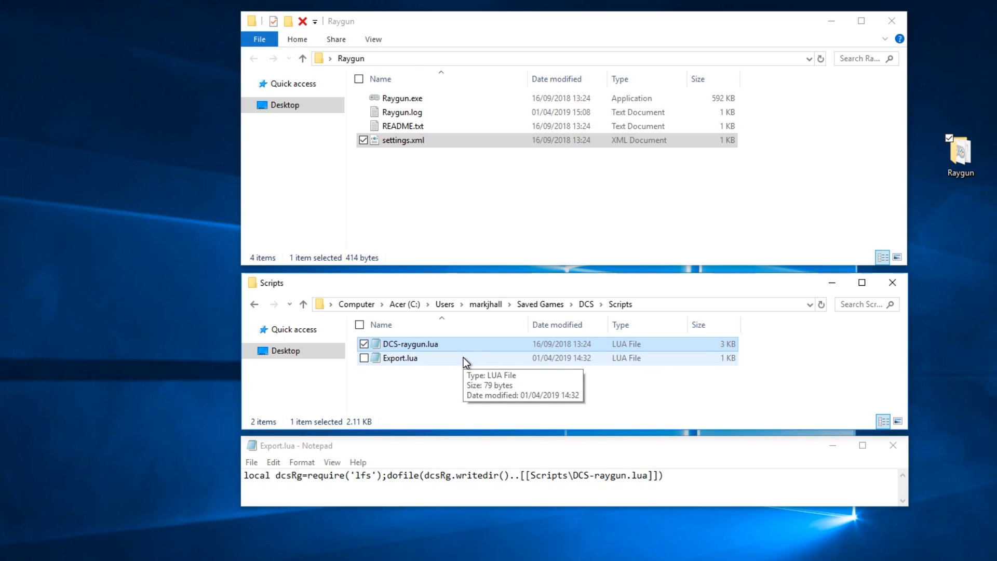
pyautogui.click(397, 358)
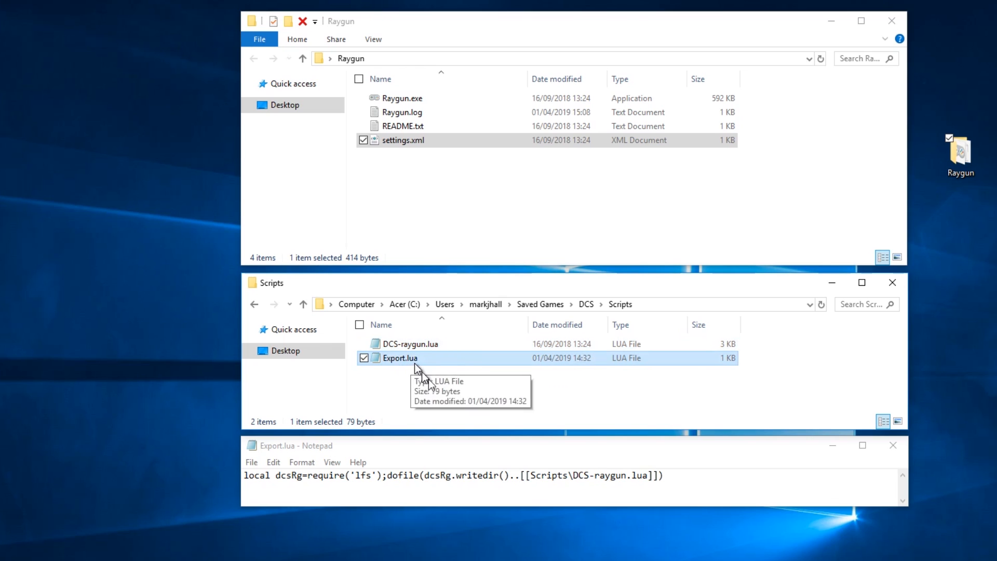
pyautogui.moveTo(454, 373)
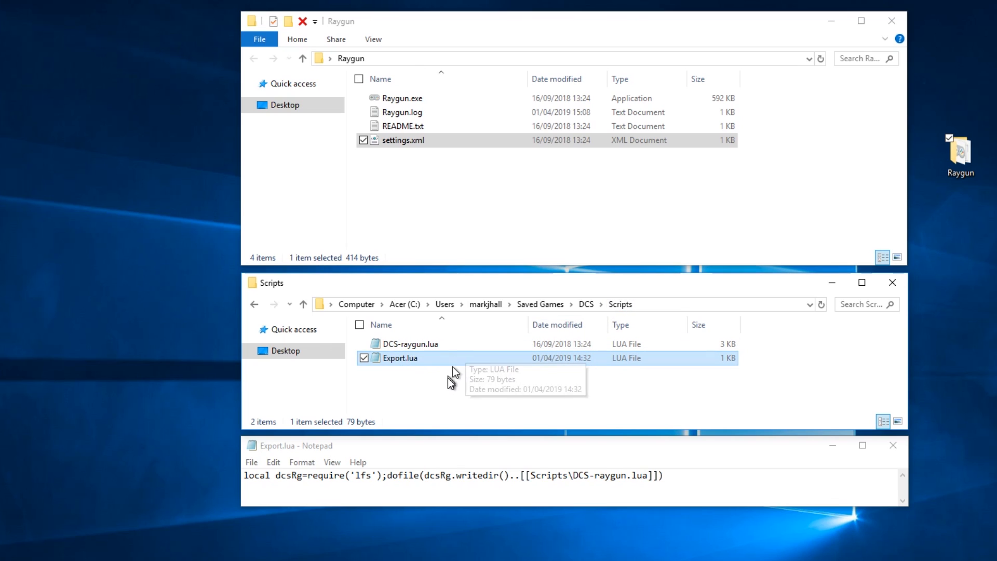
pyautogui.moveTo(452, 367)
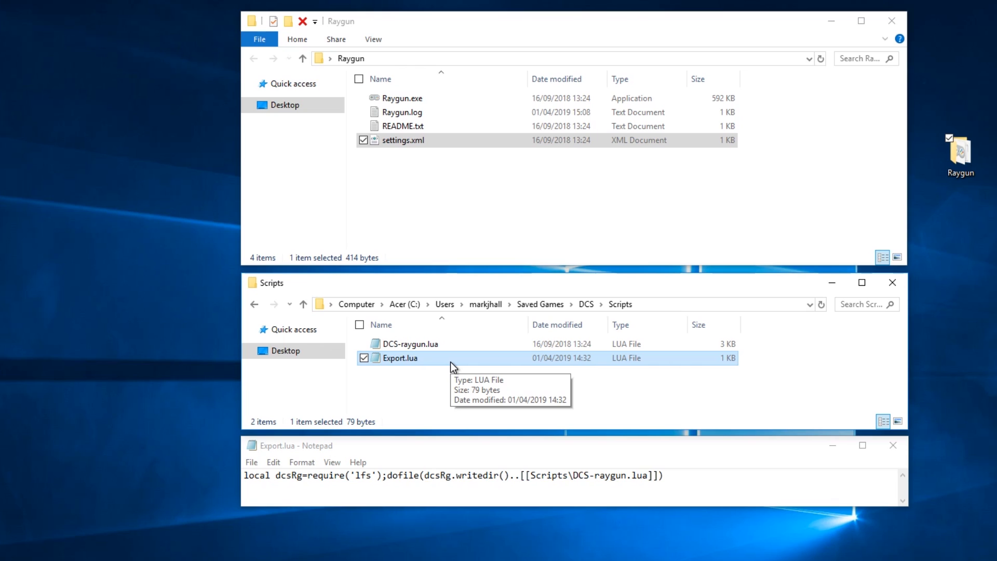
pyautogui.moveTo(427, 368)
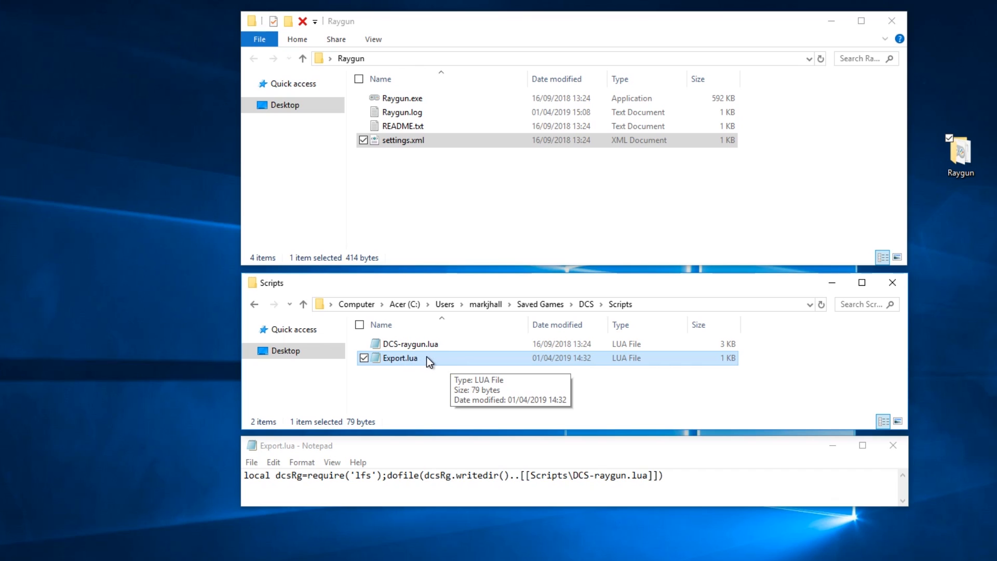
pyautogui.moveTo(345, 472)
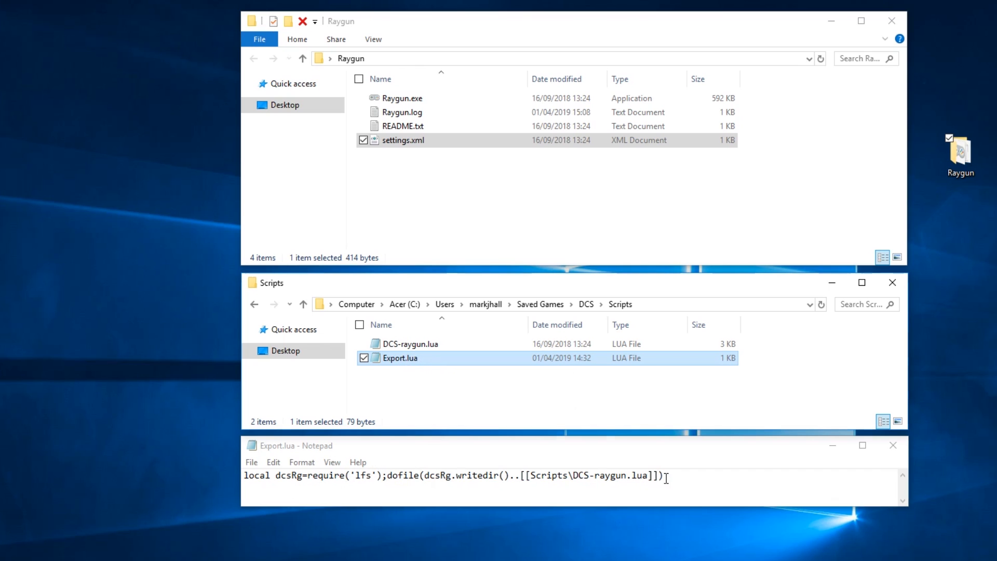
# Highlight Export.lua's dofile line for DCS-raygun.lua, then leave it deselected and unchanged
pyautogui.press('ctrl+a')
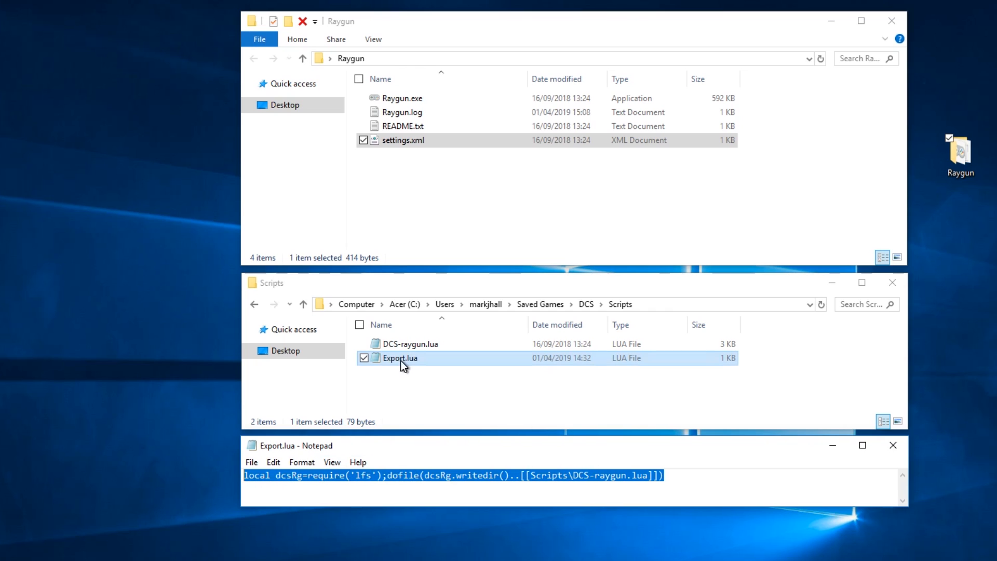
pyautogui.moveTo(409, 367)
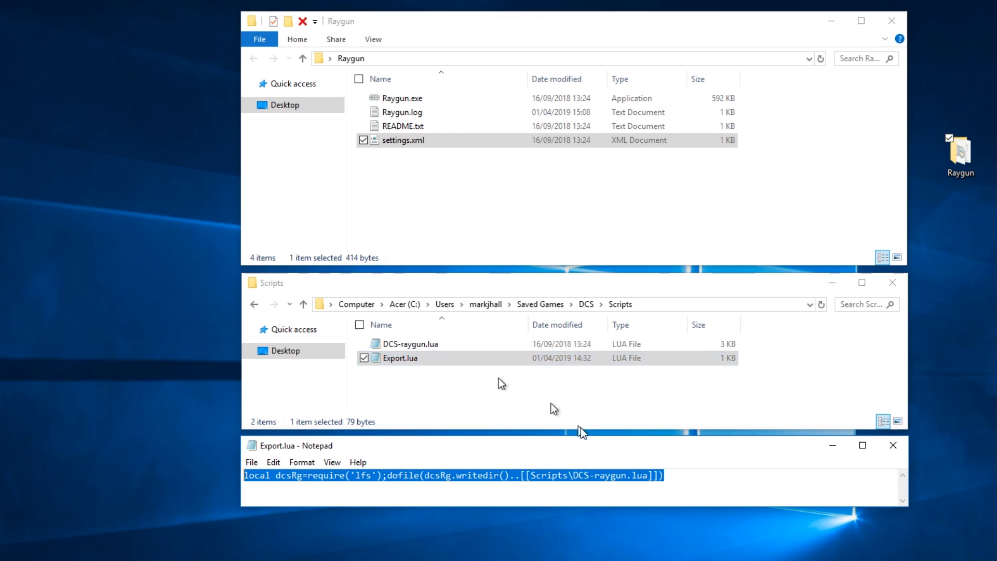
pyautogui.moveTo(576, 474)
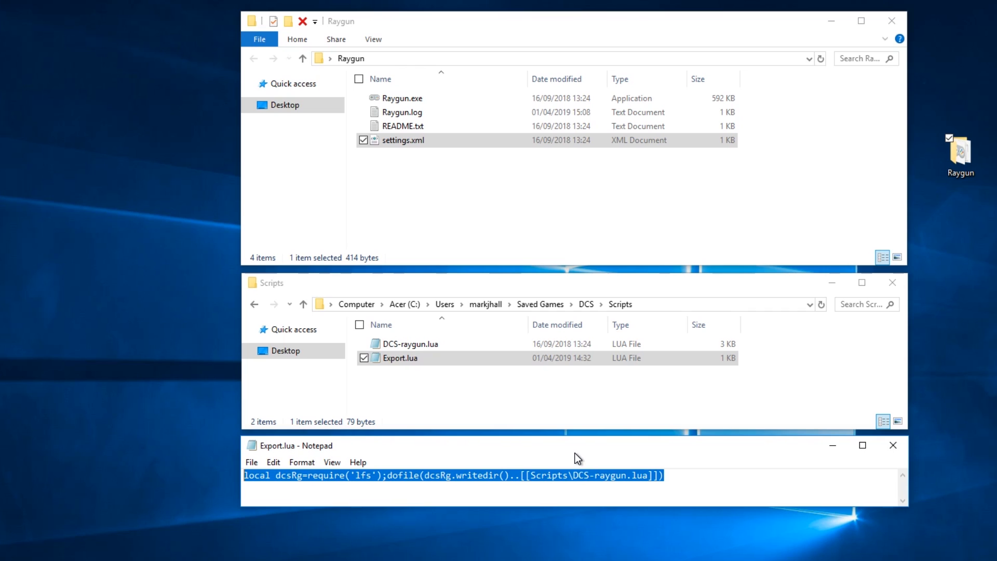
pyautogui.moveTo(610, 485)
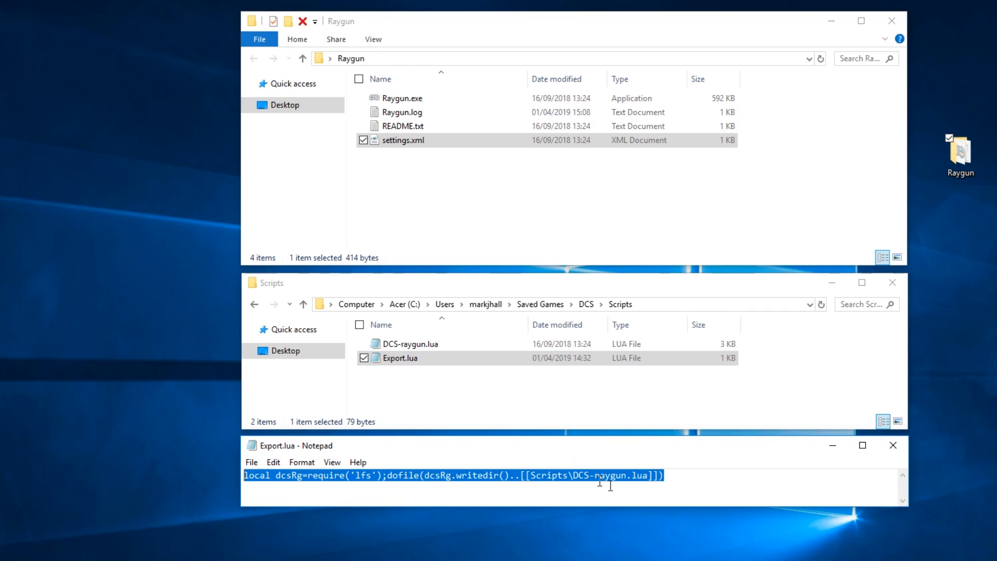
pyautogui.click(689, 475)
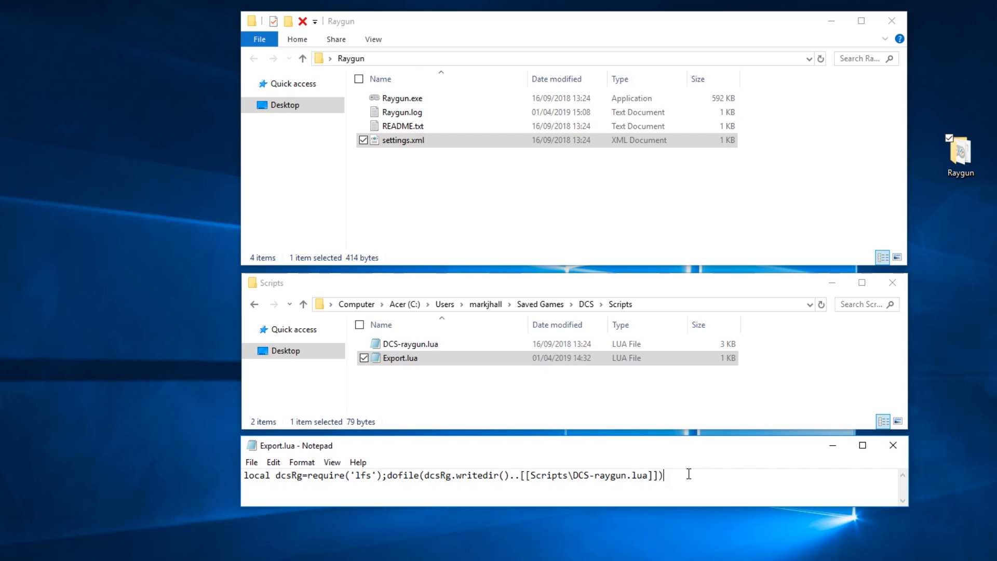
pyautogui.moveTo(444, 102)
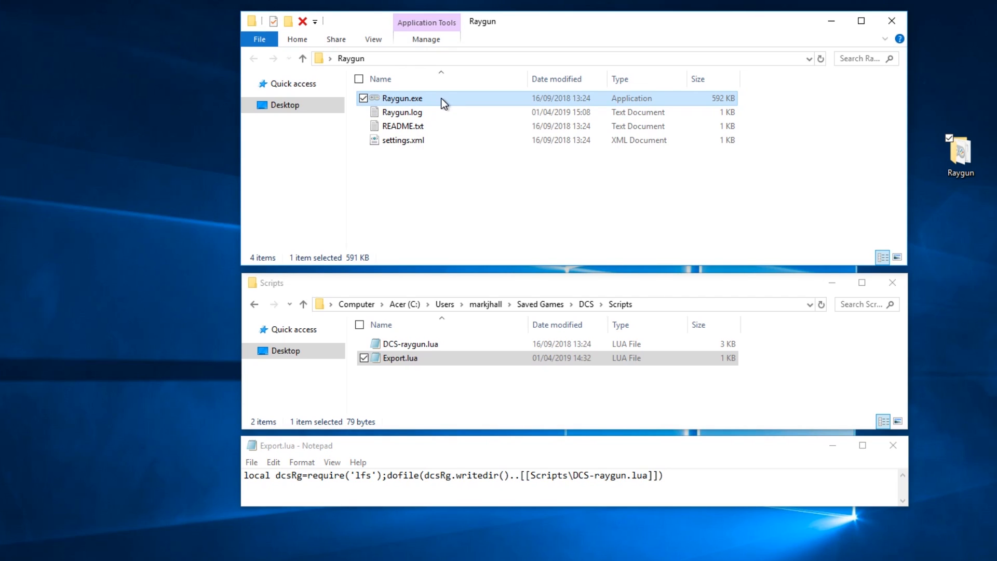
pyautogui.moveTo(439, 101)
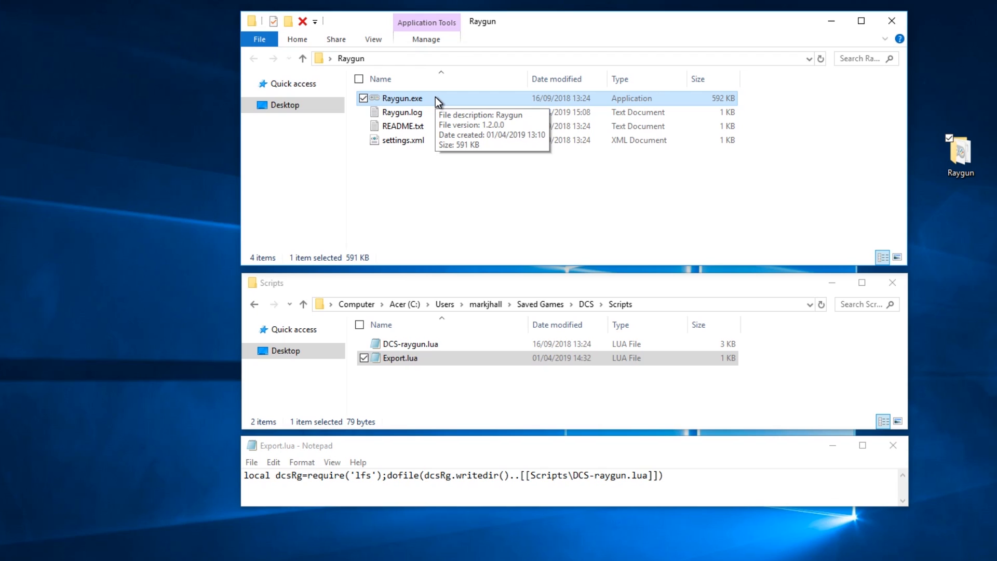
pyautogui.moveTo(418, 116)
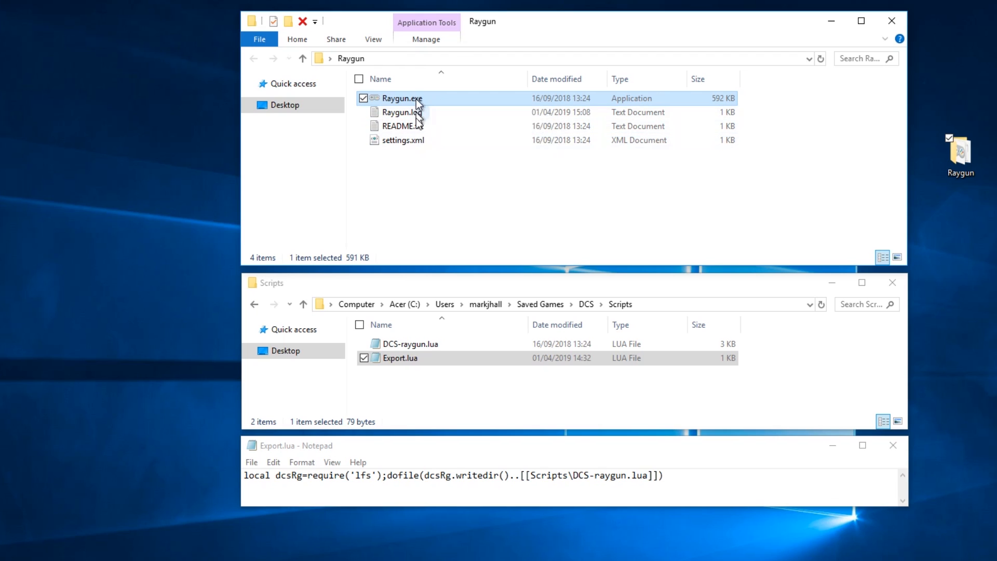
pyautogui.moveTo(422, 147)
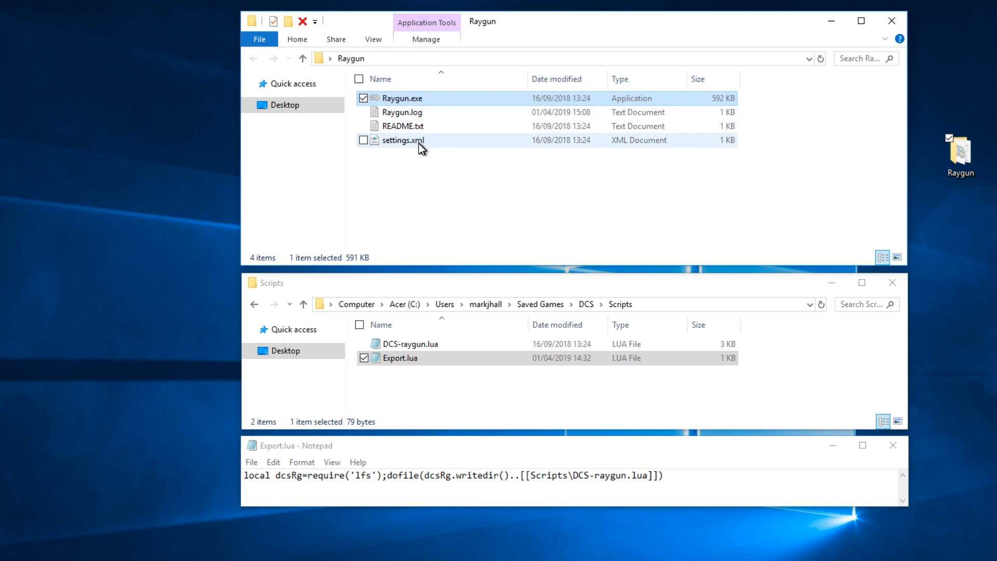
pyautogui.moveTo(426, 143)
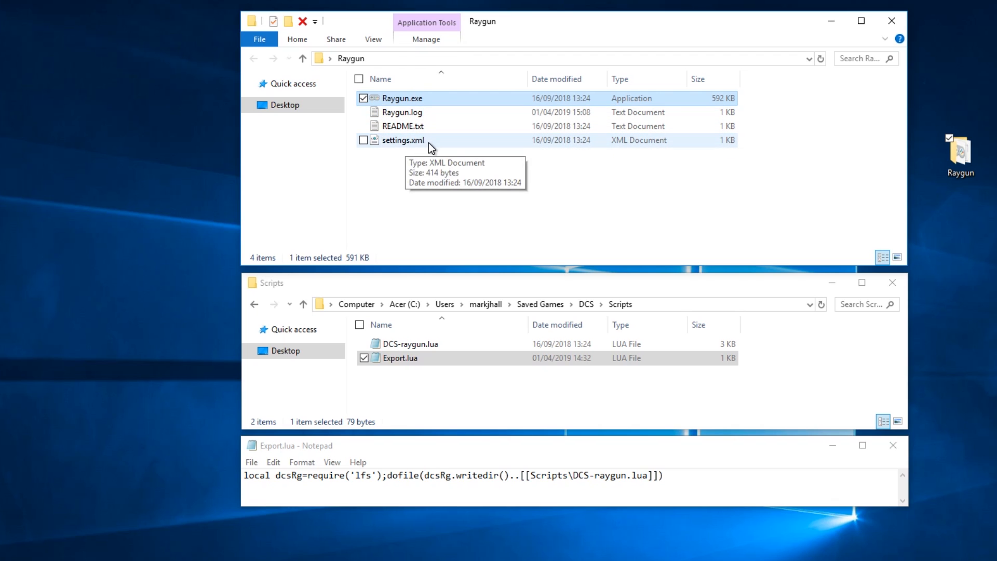
pyautogui.moveTo(402, 126)
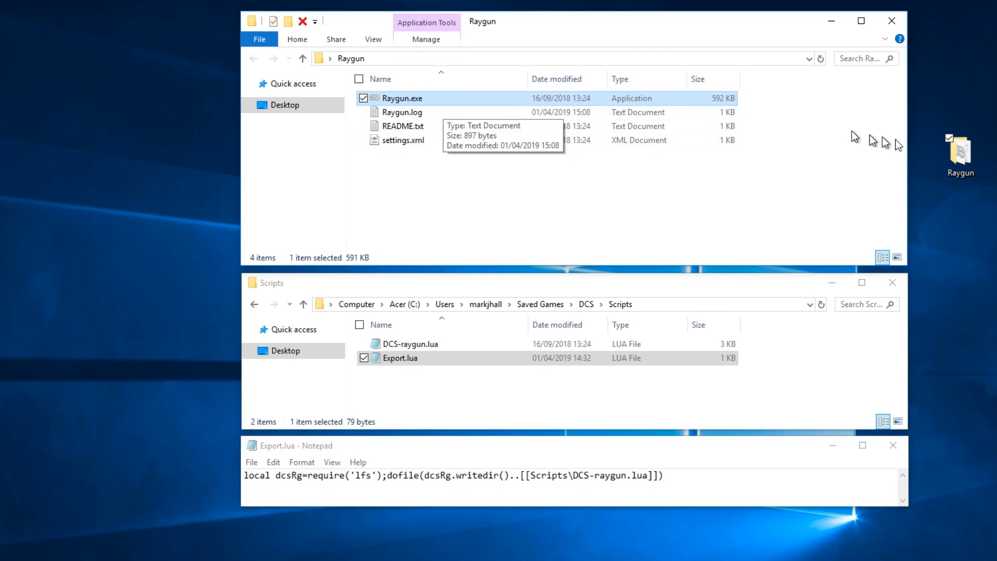
pyautogui.moveTo(495, 112)
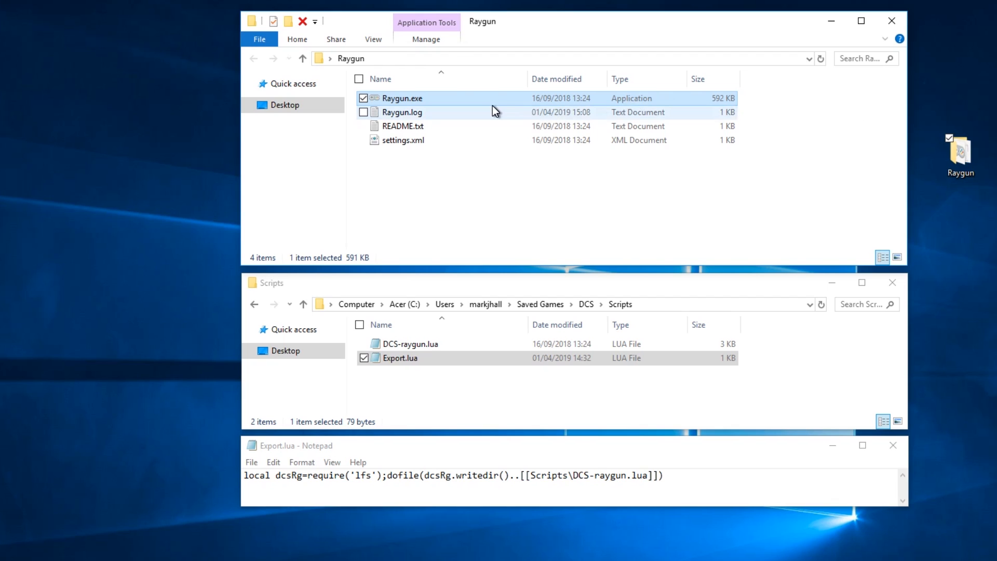
pyautogui.moveTo(491, 103)
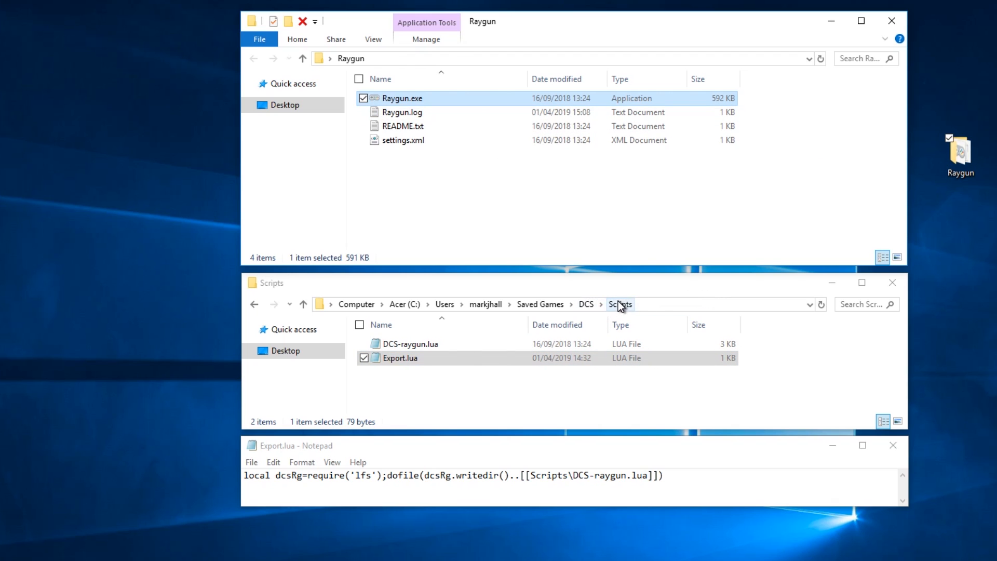
pyautogui.moveTo(648, 548)
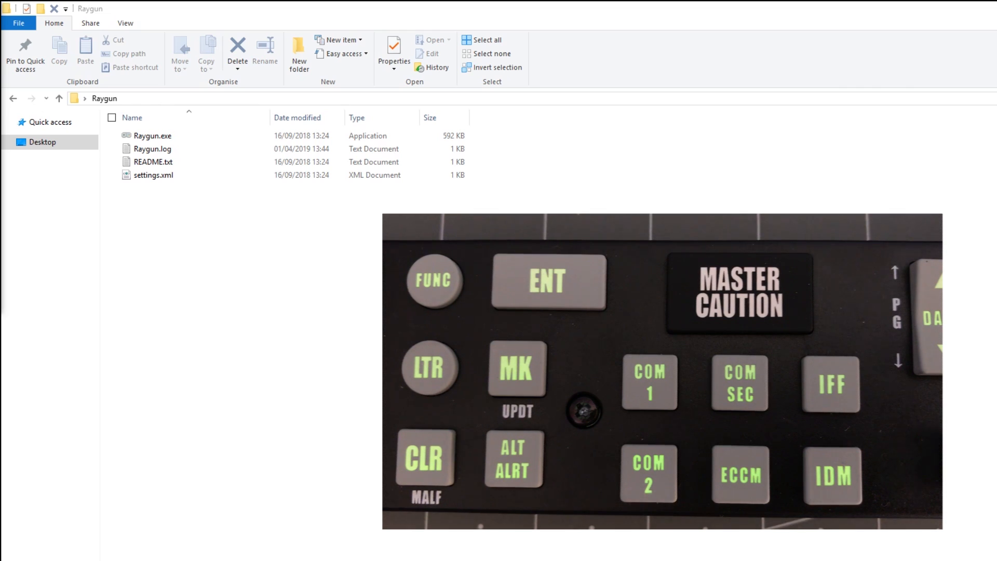
pyautogui.moveTo(212, 237)
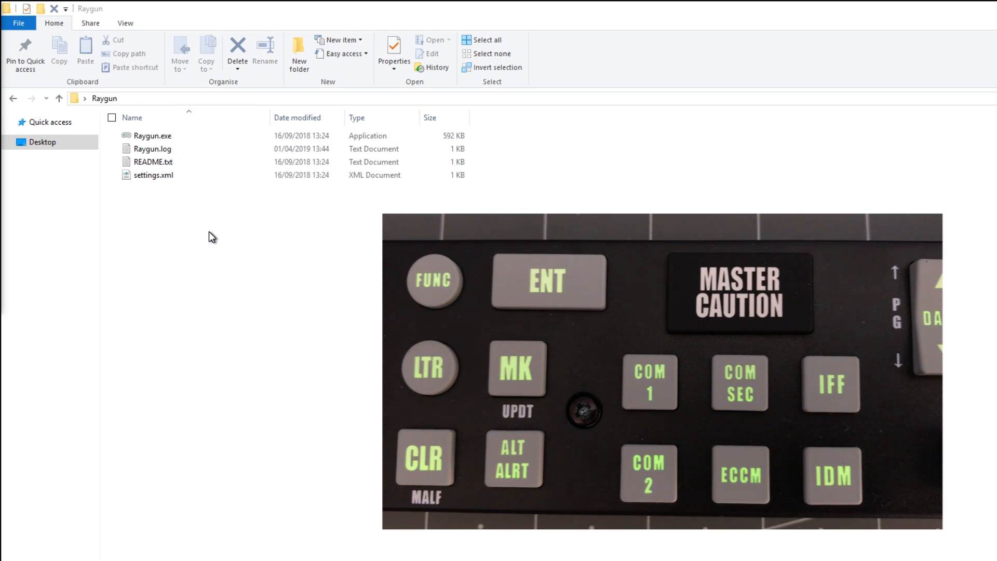
# Select Raygun.exe and Raygun.log in the folder; Raygun.log's date updates to 01/04/2019 13:48
pyautogui.click(153, 135)
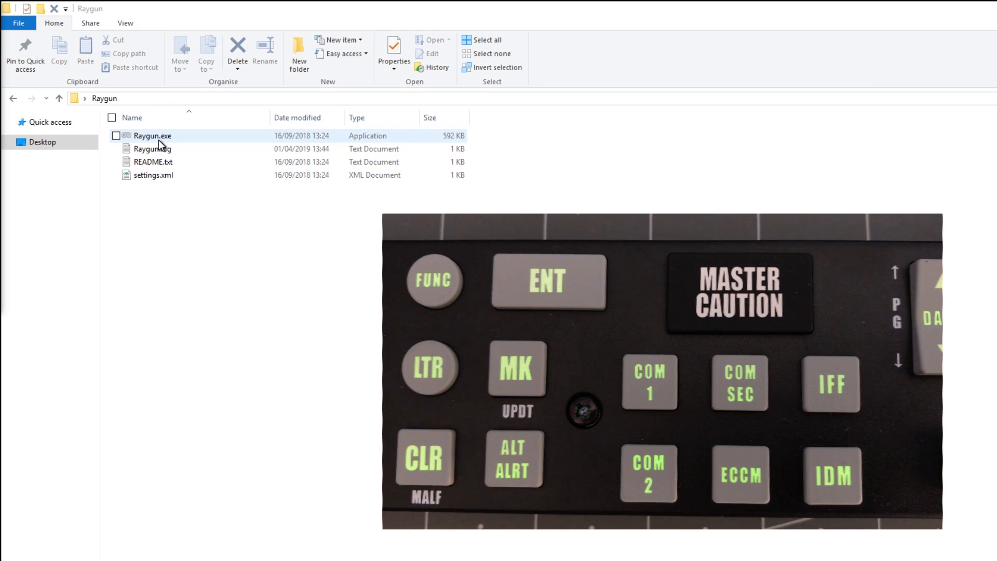
pyautogui.click(153, 174)
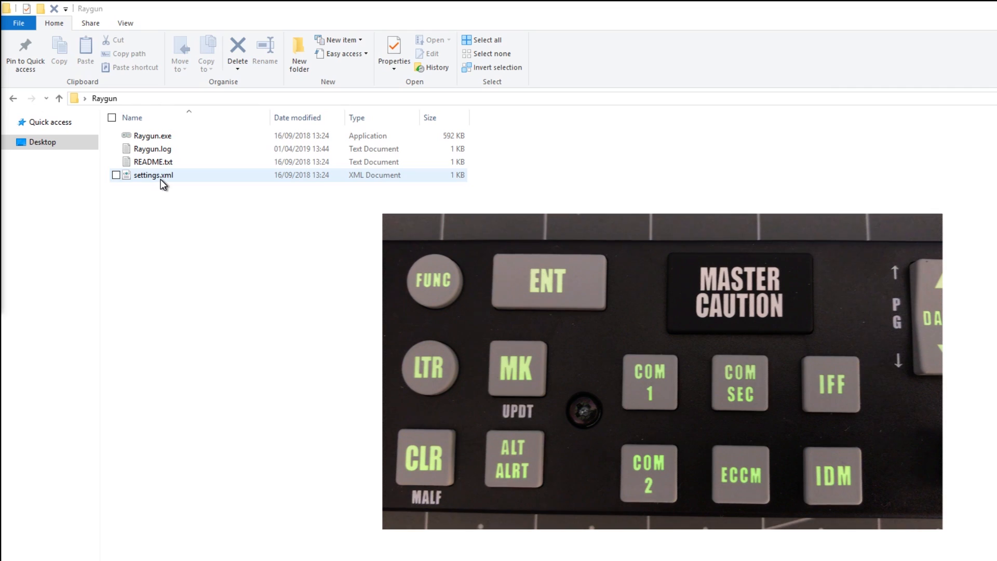
pyautogui.click(153, 135)
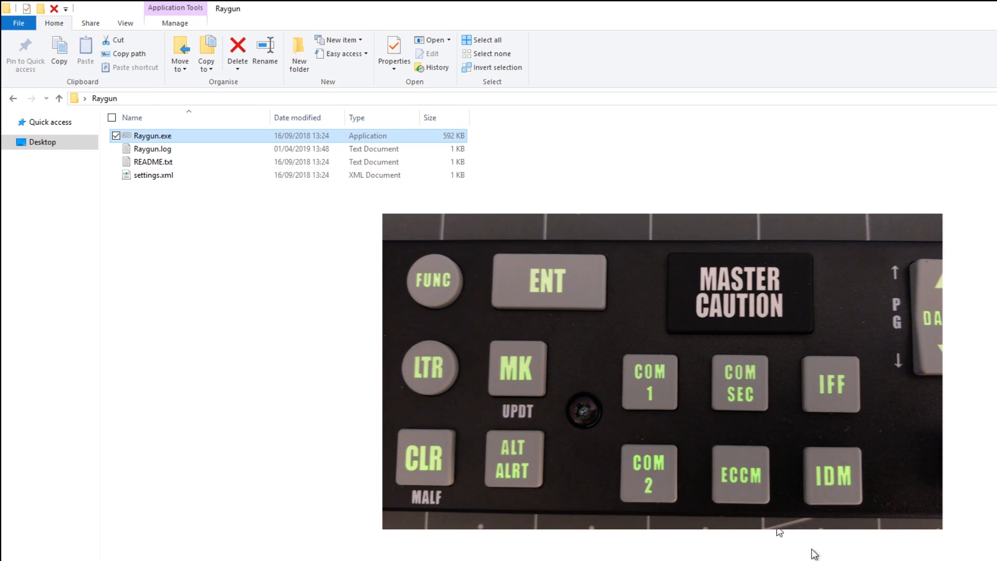
# Launch Raygun.exe so its log reports 'Controller connected'
pyautogui.doubleClick(152, 135)
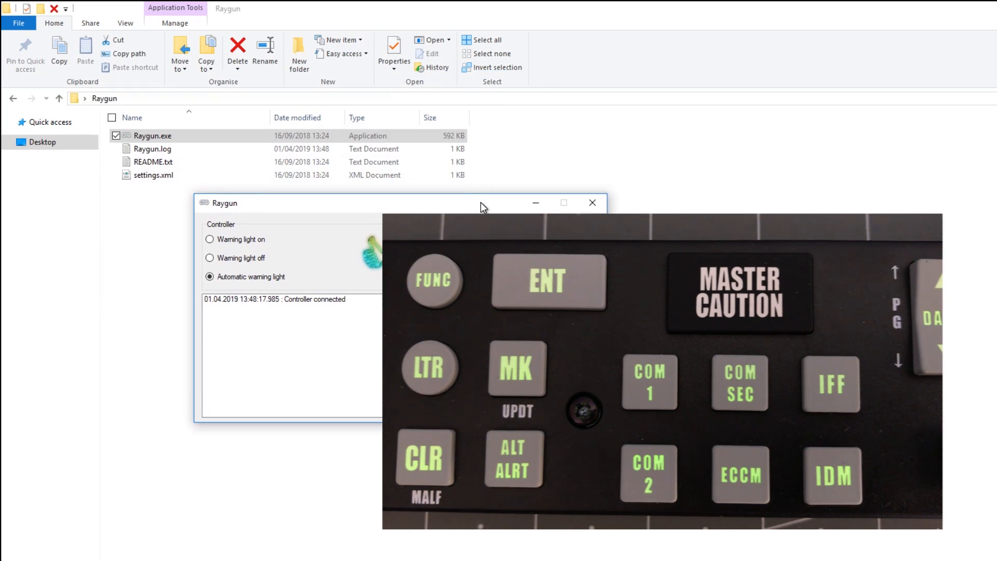
pyautogui.moveTo(337, 310)
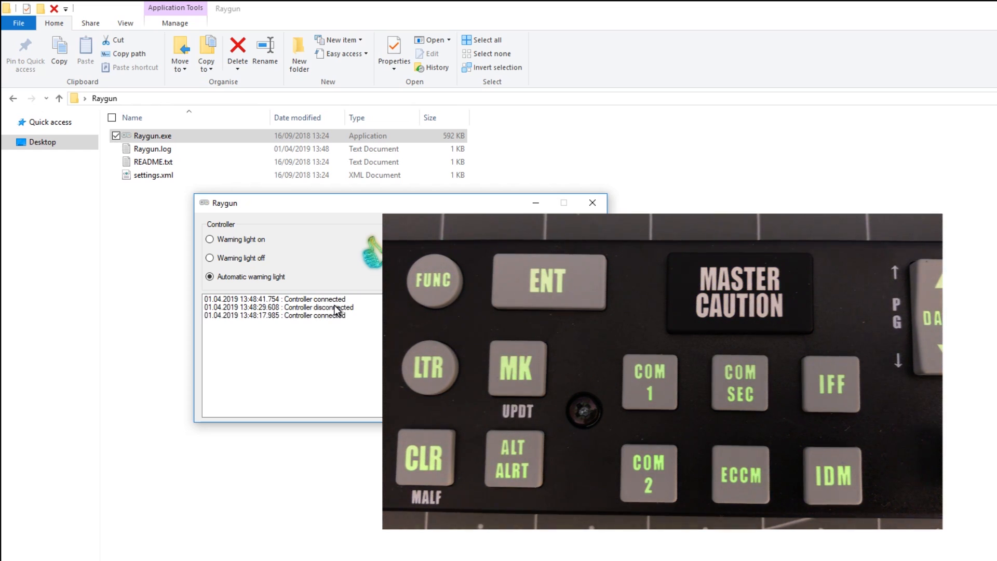
pyautogui.moveTo(296, 271)
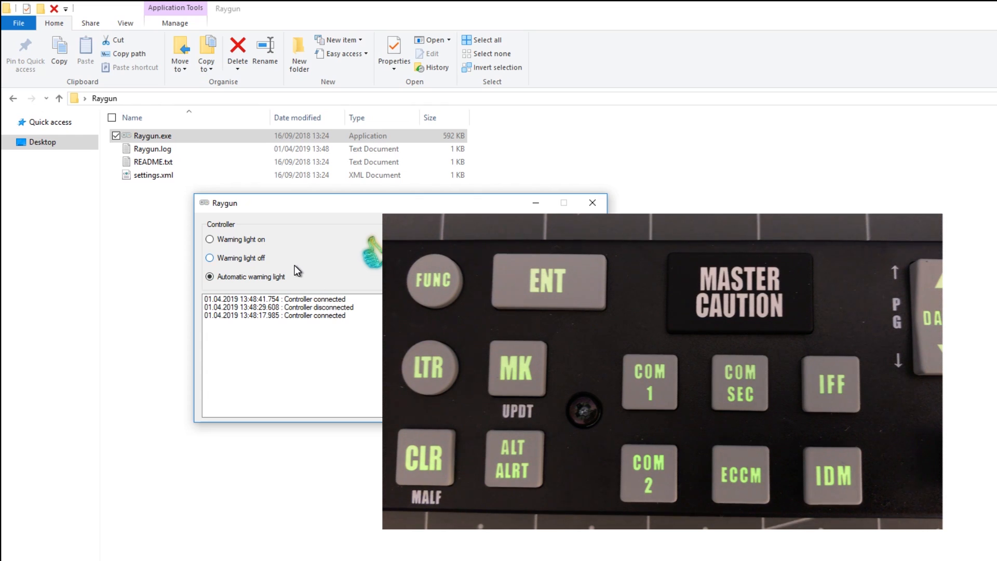
pyautogui.moveTo(281, 247)
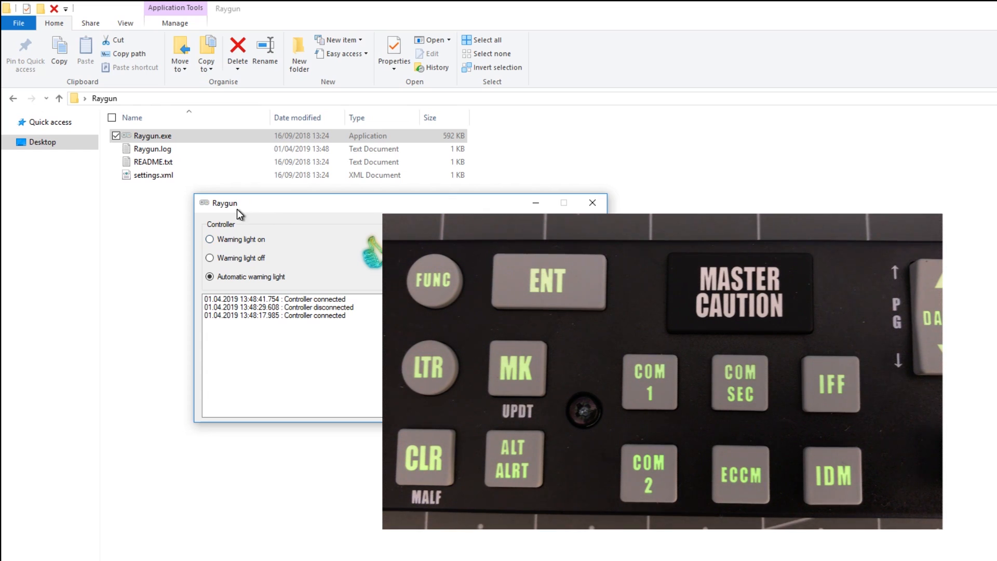
pyautogui.moveTo(276, 213)
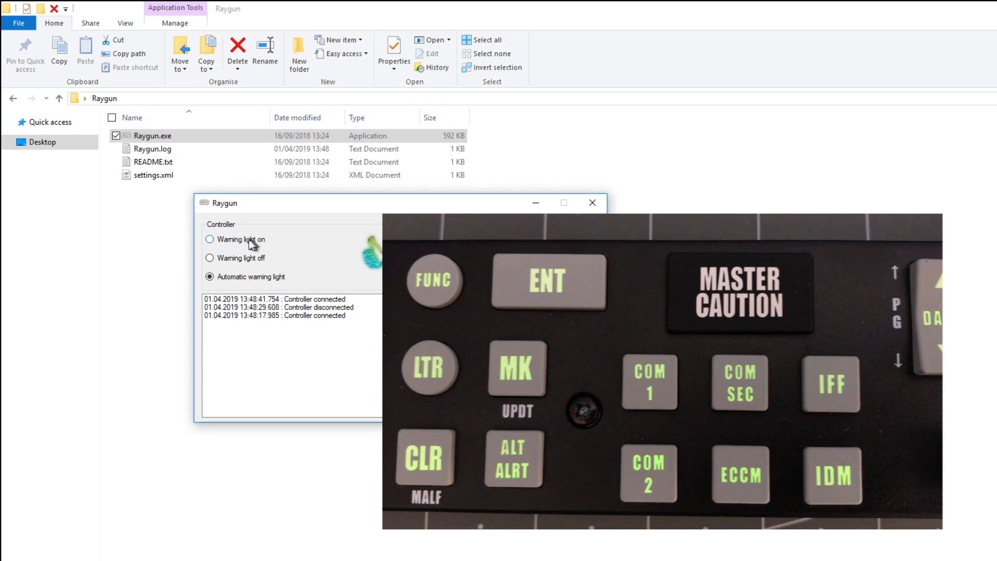
# Force the master caution warning light on and off repeatedly, ending with it forced on
pyautogui.click(209, 239)
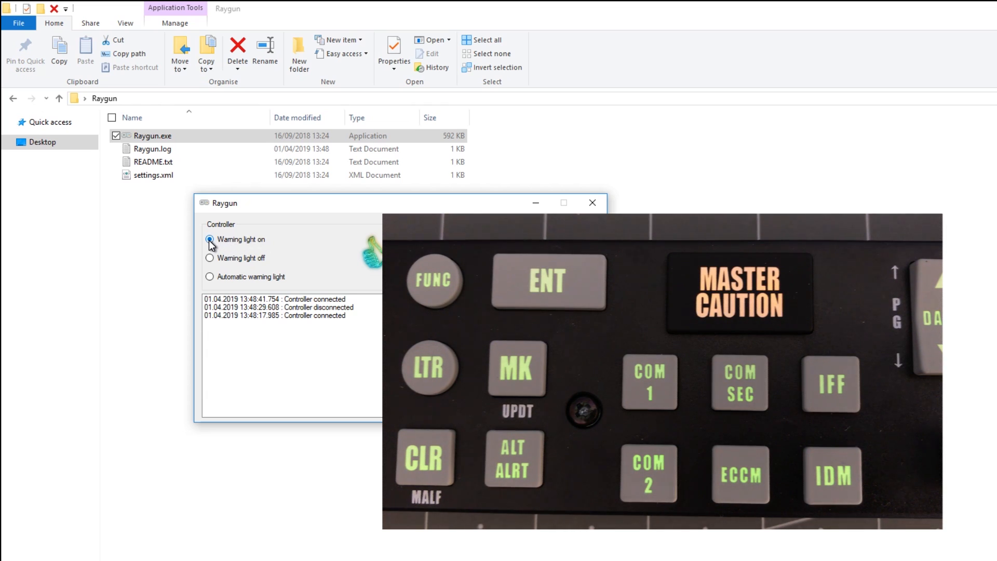
pyautogui.click(209, 240)
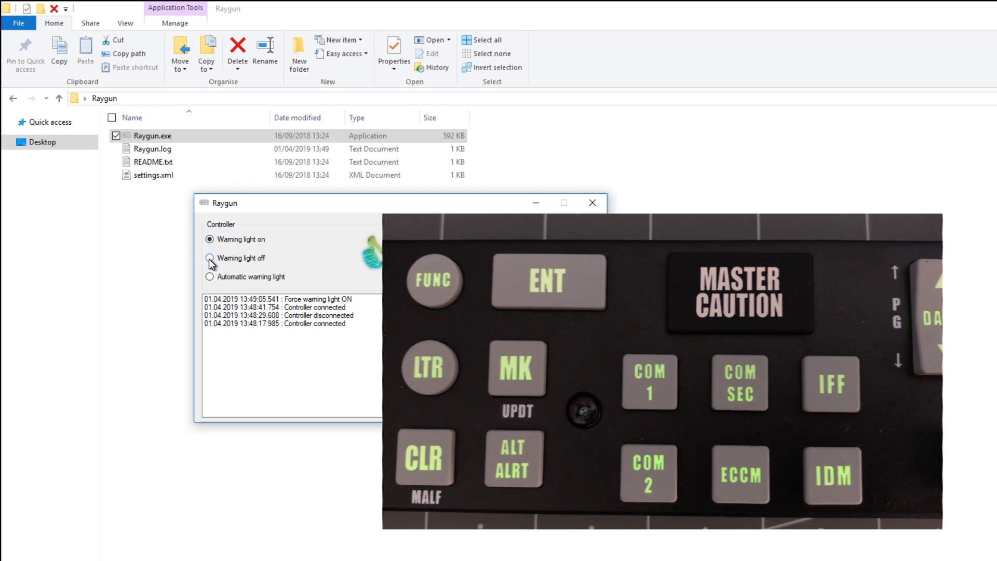
pyautogui.click(209, 257)
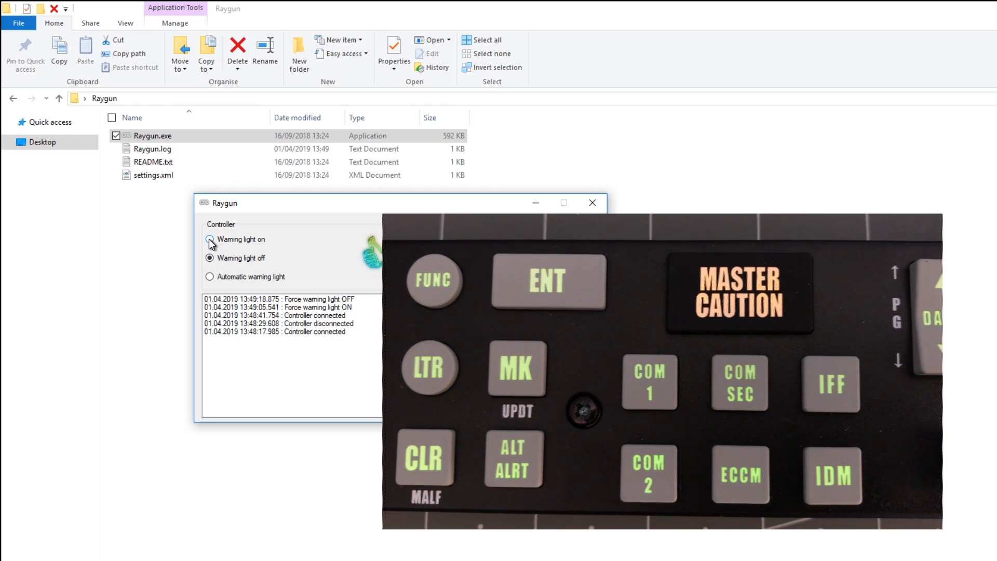
pyautogui.click(209, 239)
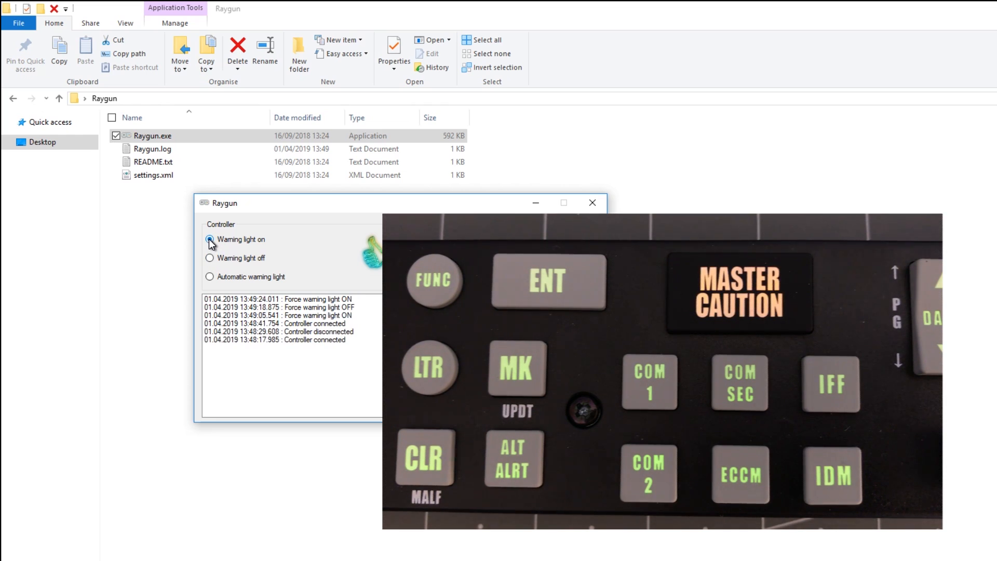
pyautogui.click(209, 239)
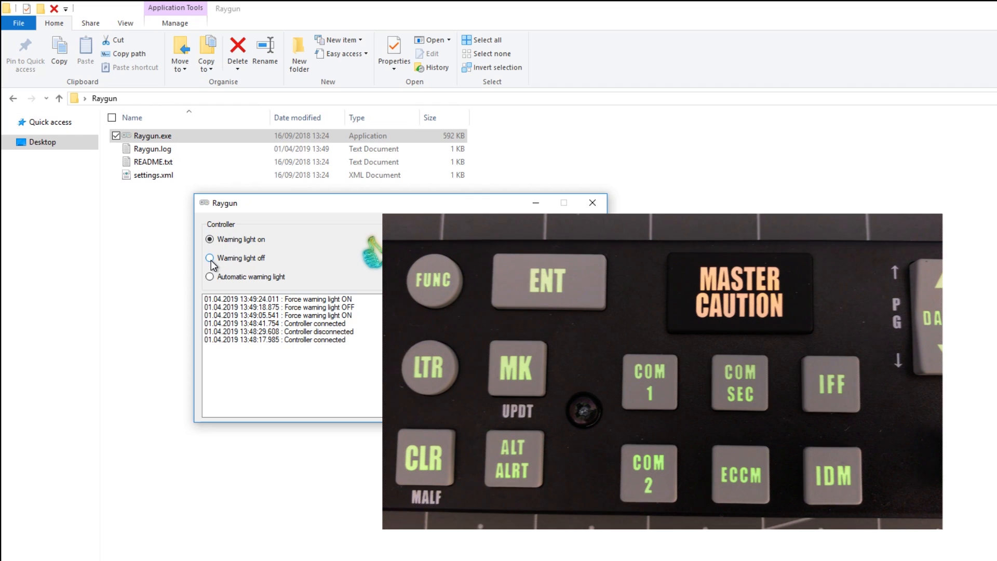
pyautogui.click(209, 258)
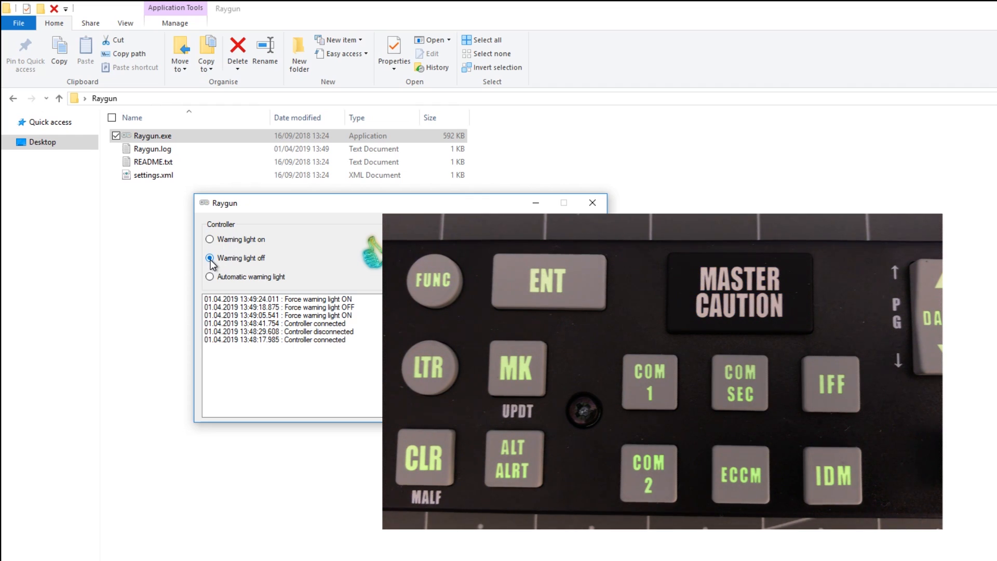
pyautogui.click(209, 239)
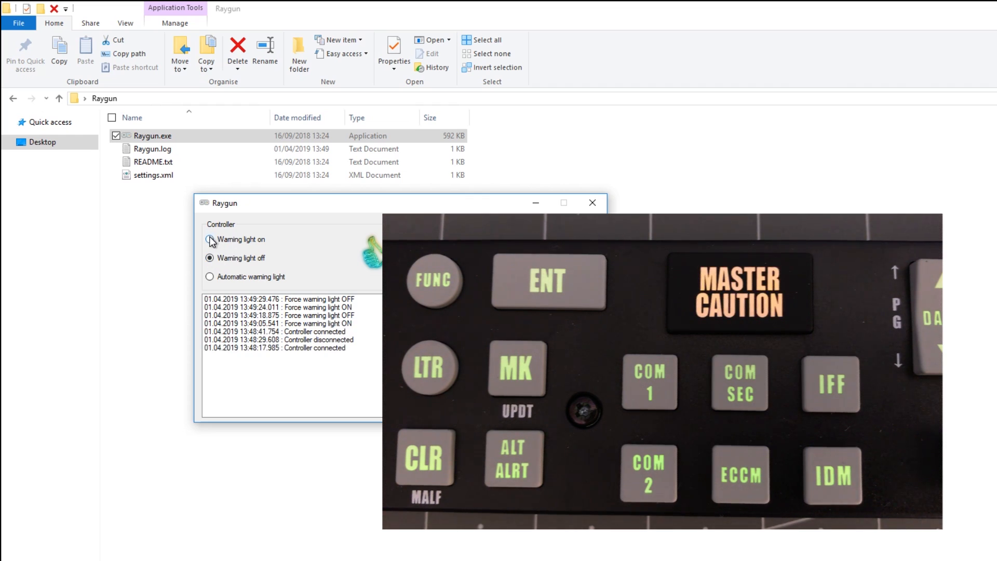
pyautogui.click(209, 240)
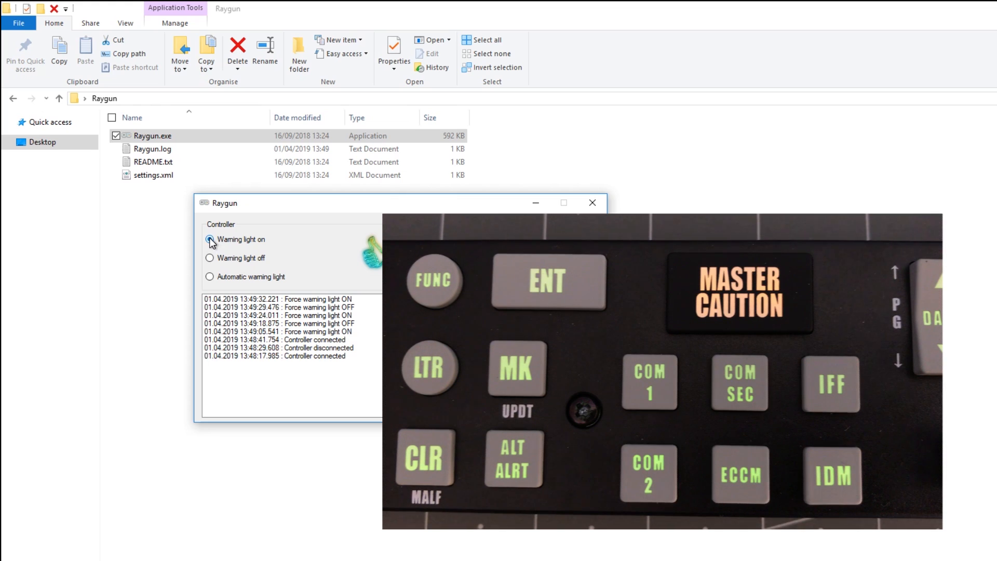